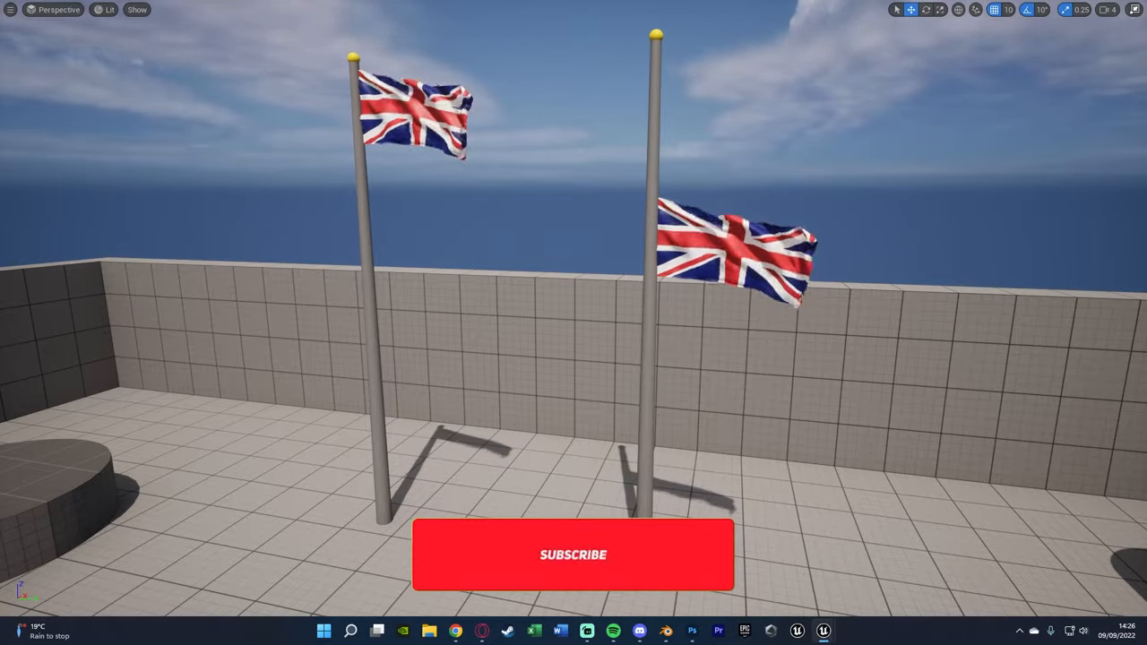
- Move the Union Jack flag up the Z axis to the pole top and check its subdivided grid in Edit Mode
click(574, 556)
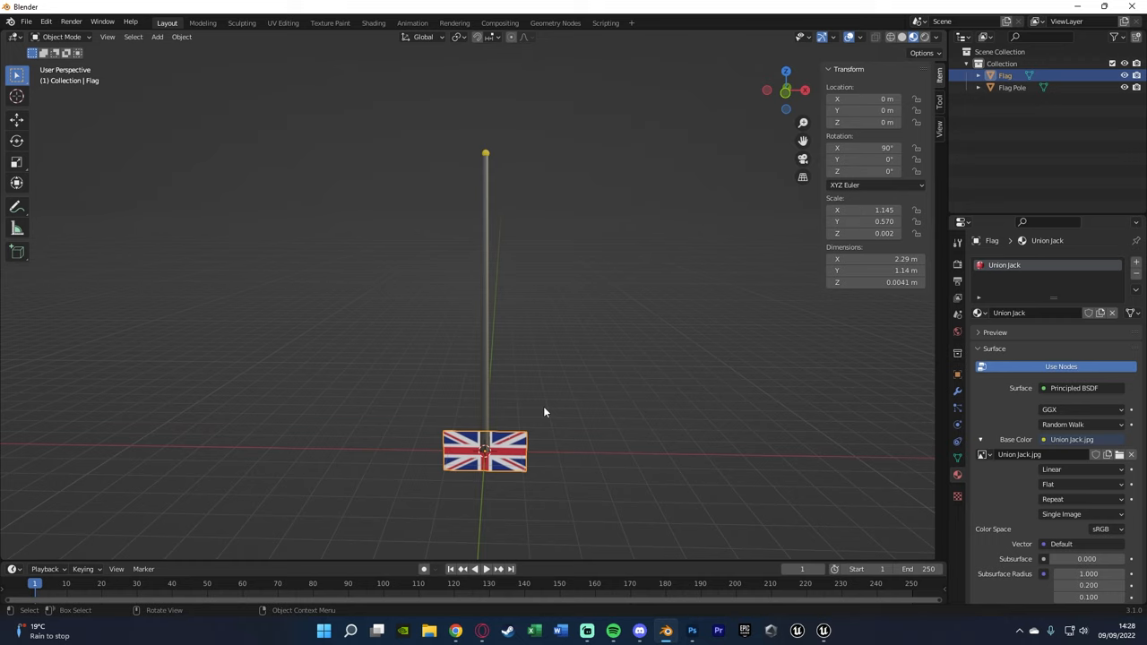
key(g)
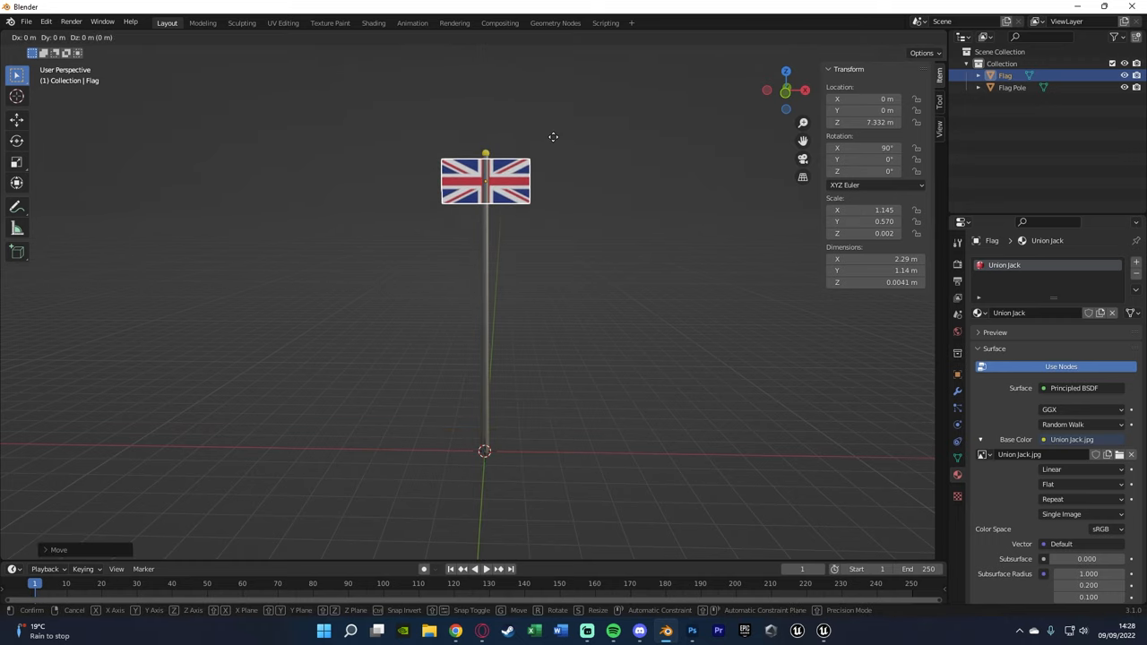
mouse_move(643, 147)
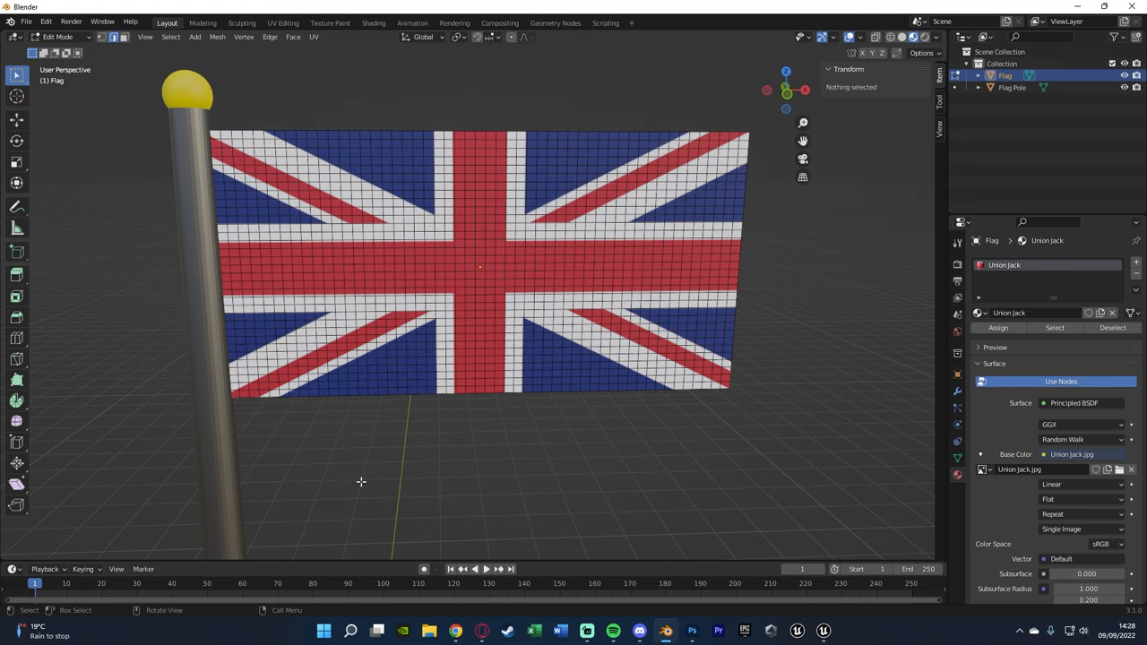
mouse_move(405, 322)
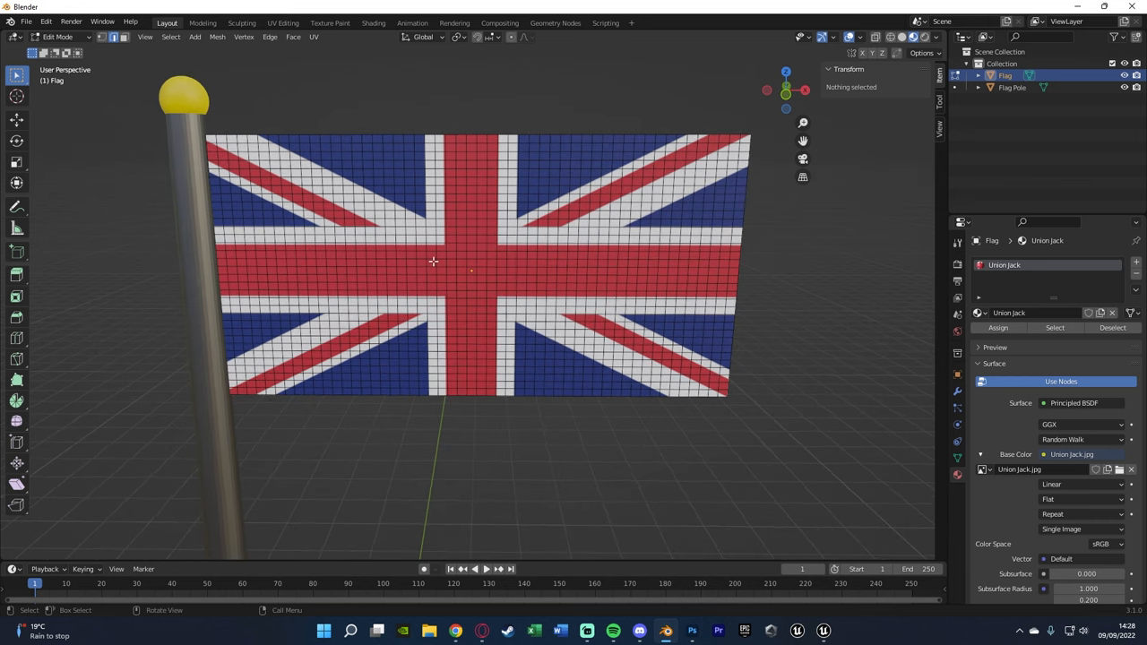
mouse_move(706, 176)
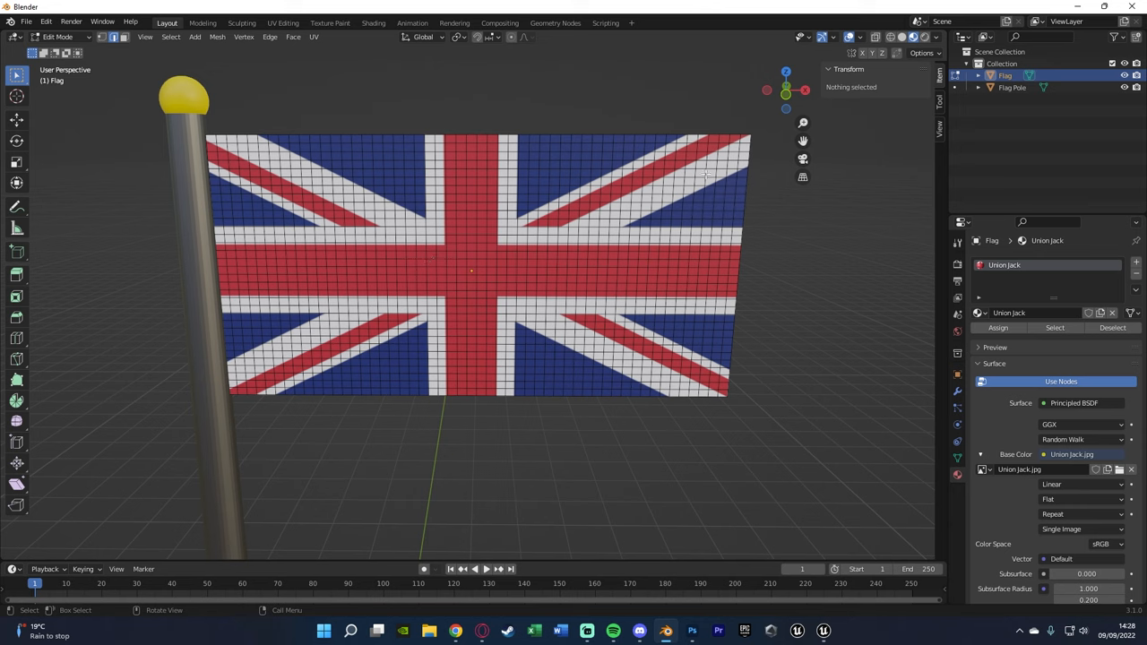
mouse_move(467, 226)
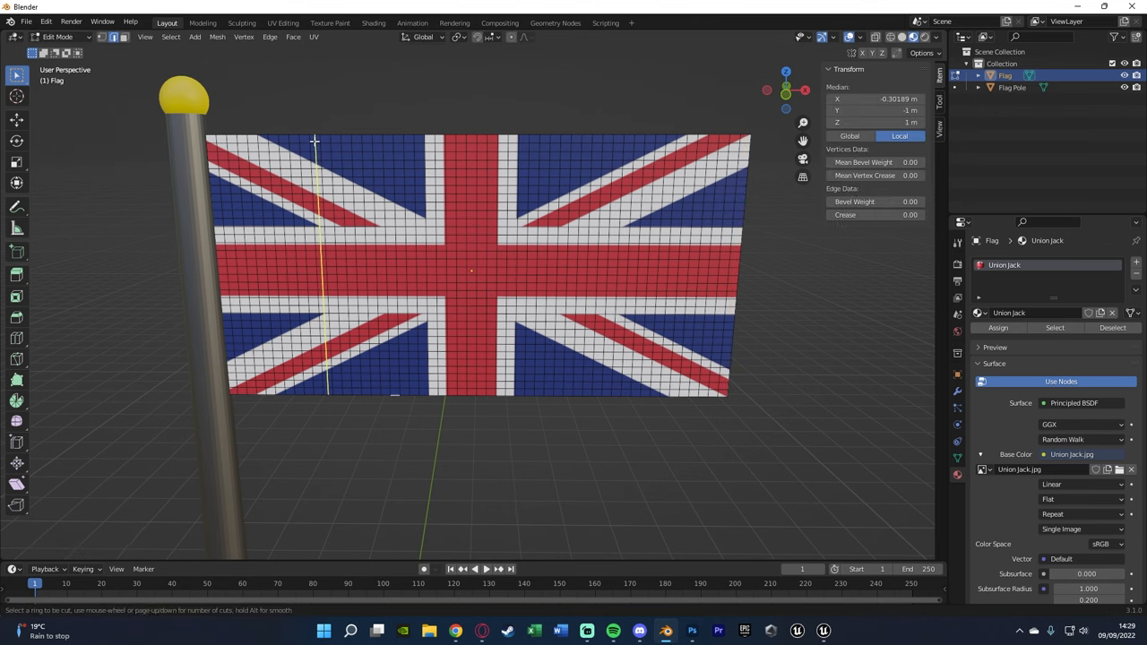
mouse_move(366, 158)
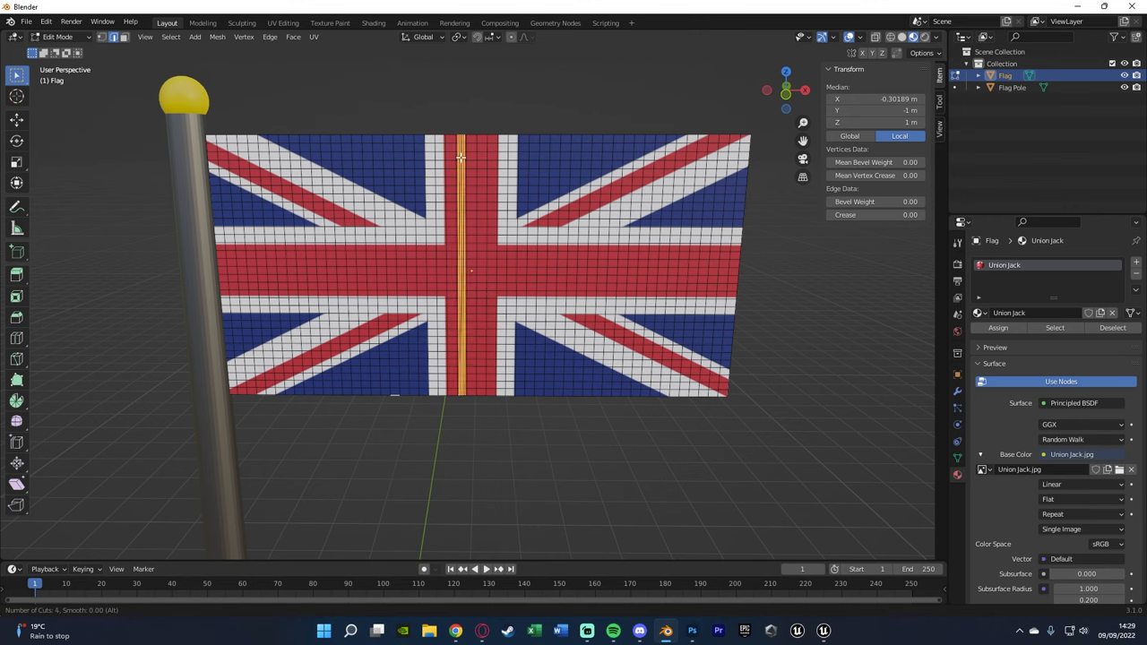
key(Tab)
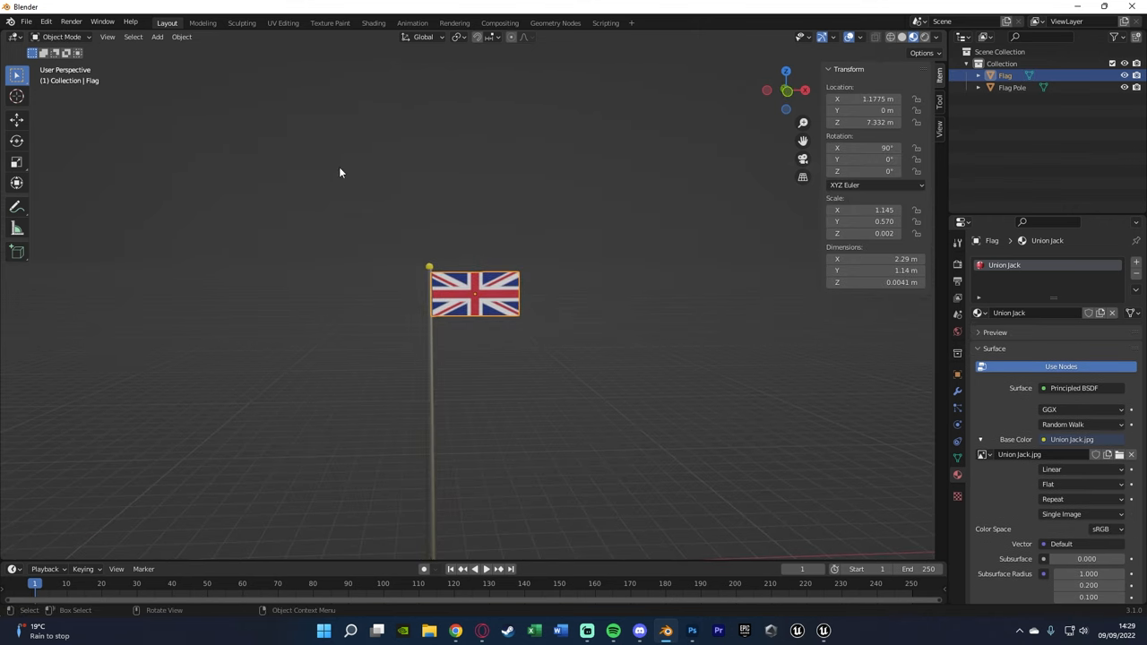
mouse_move(804, 329)
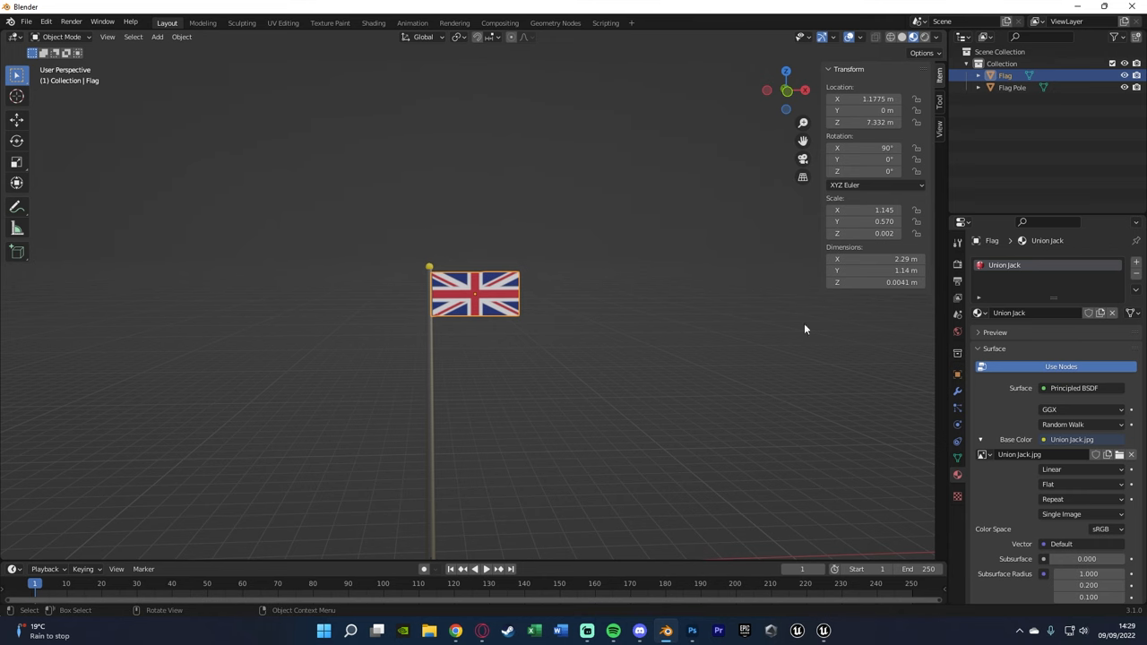
- Import the flag FBX as a skeletal mesh with Import All
click(796, 631)
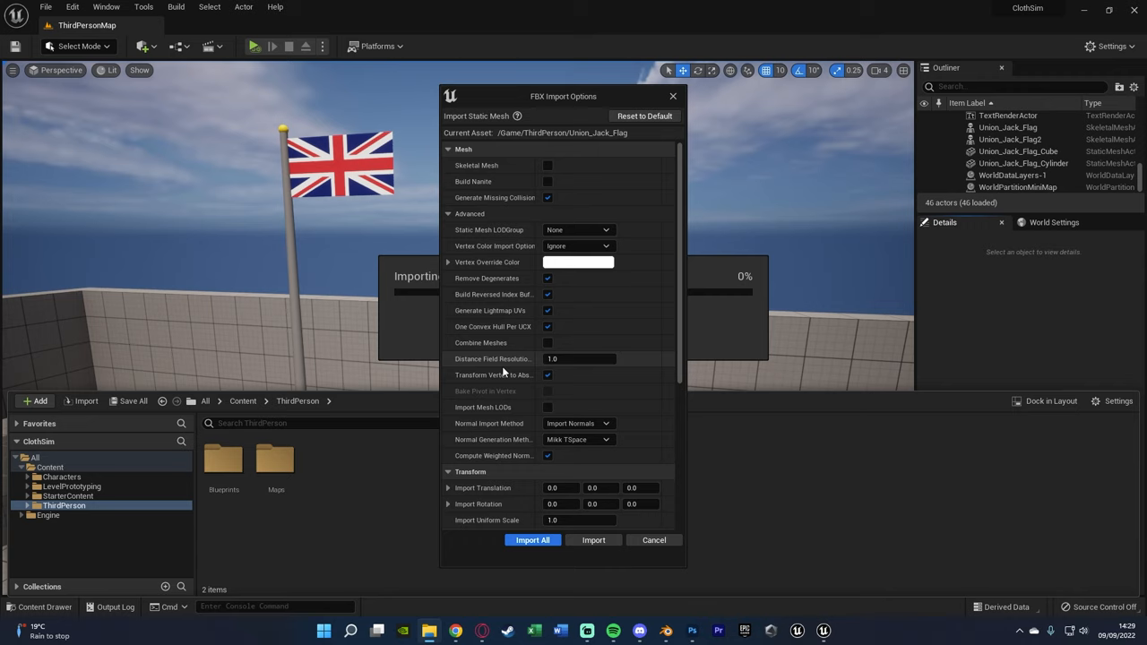
click(549, 165)
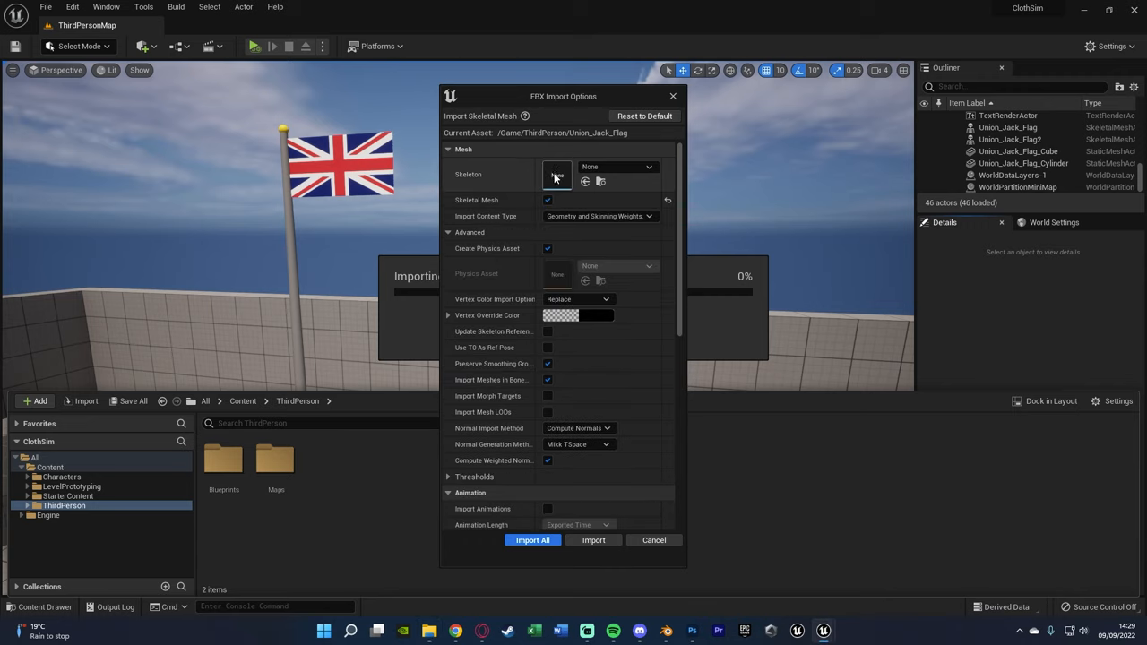
click(532, 540)
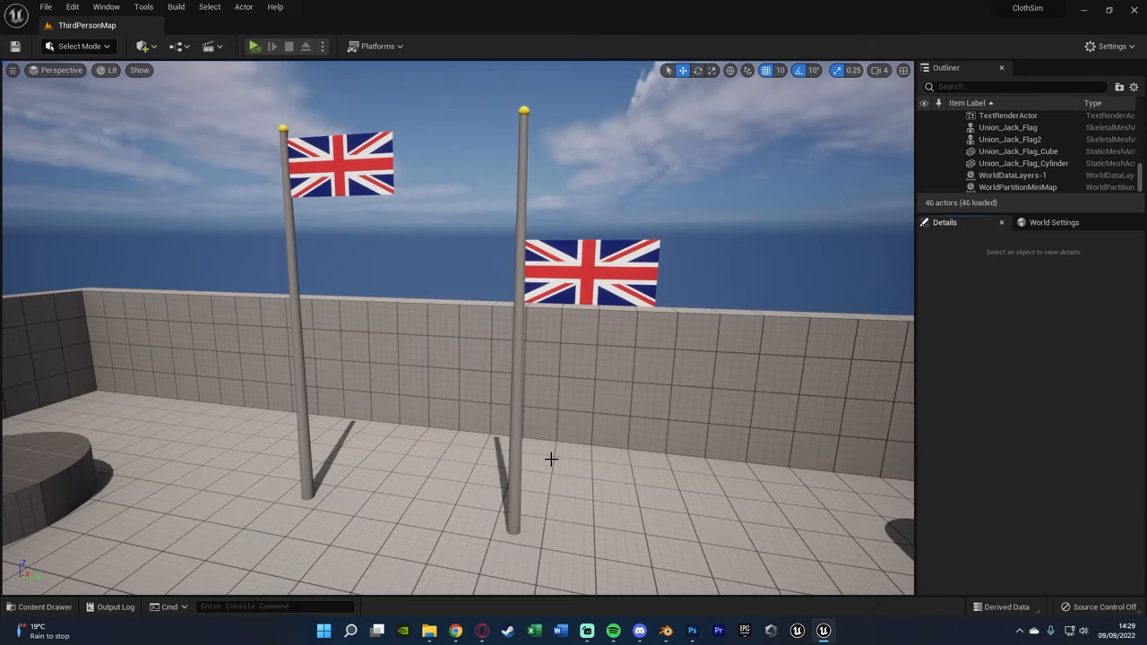
- Move the imported Union_Jack mesh, skeleton, physics, material and texture assets into Content
click(39, 606)
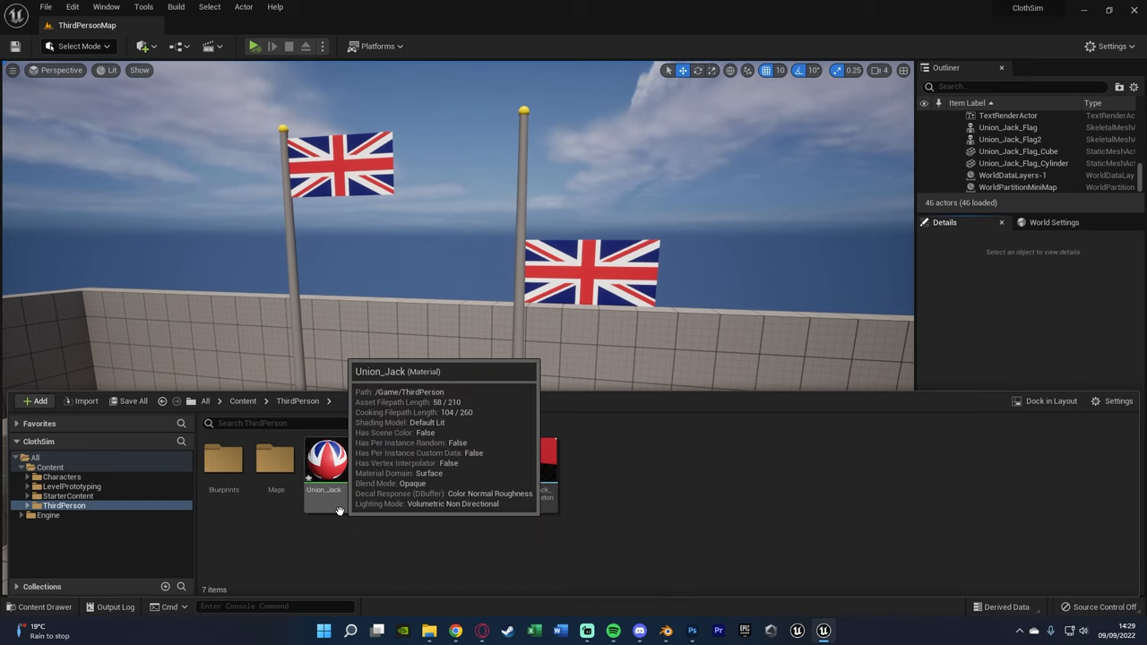
click(326, 459)
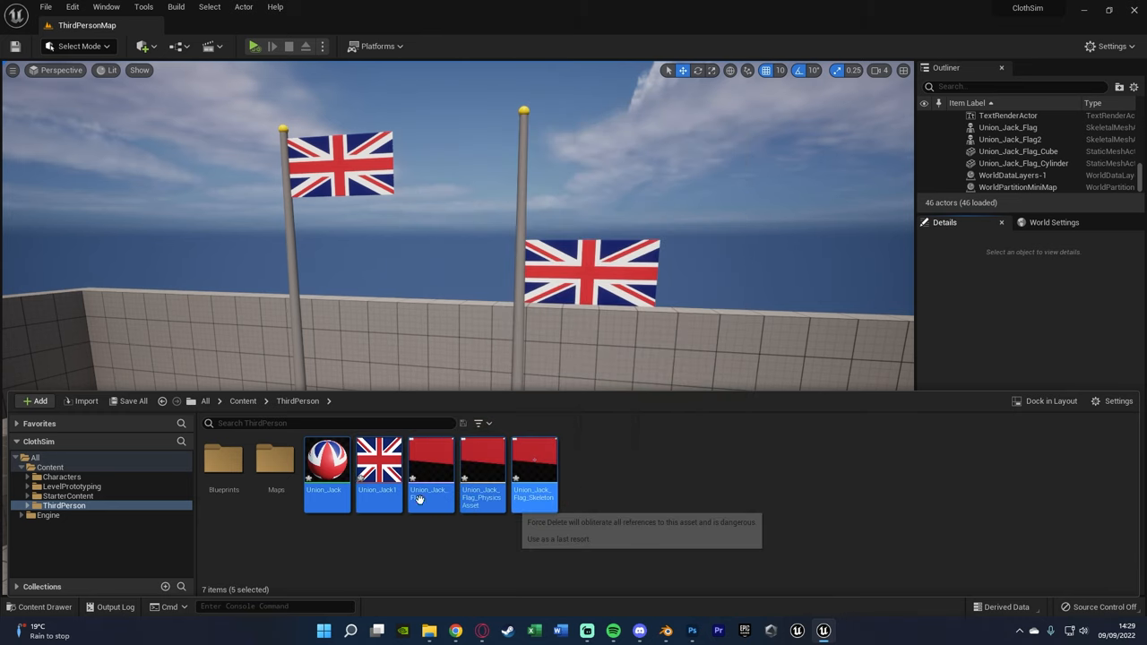
click(244, 401)
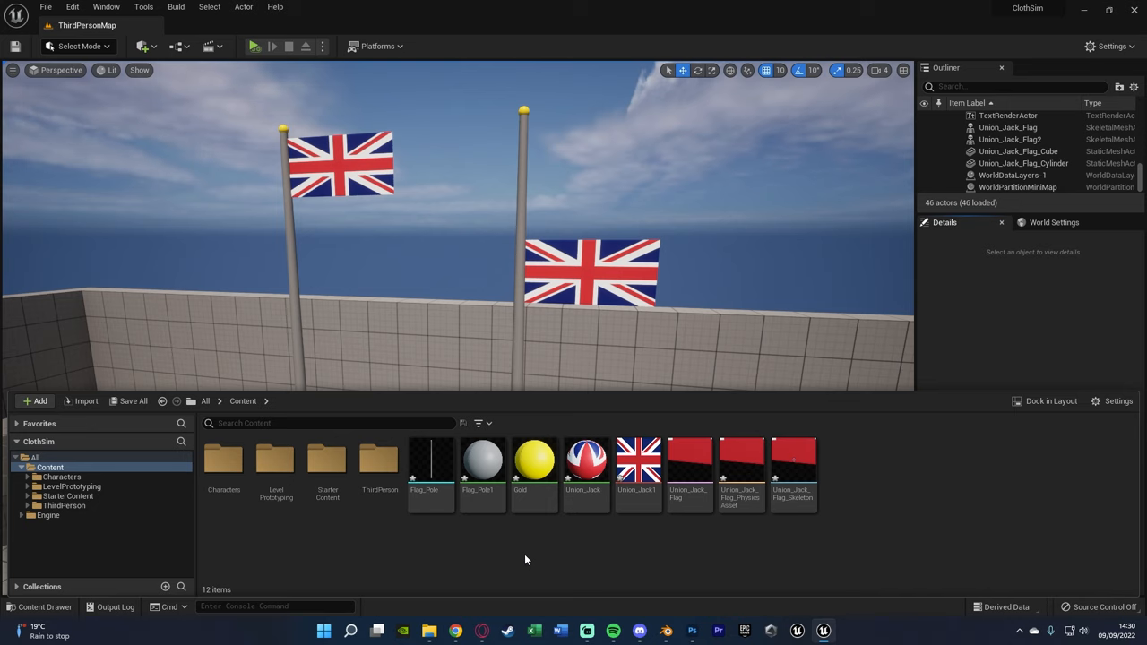
mouse_move(699, 545)
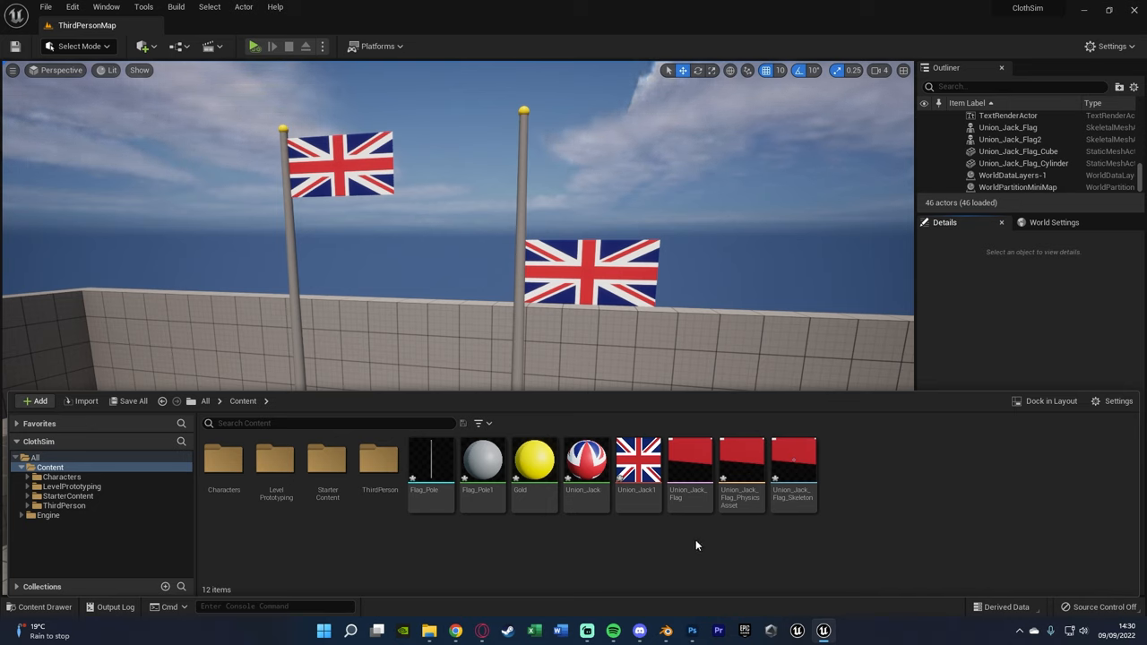
mouse_move(690, 462)
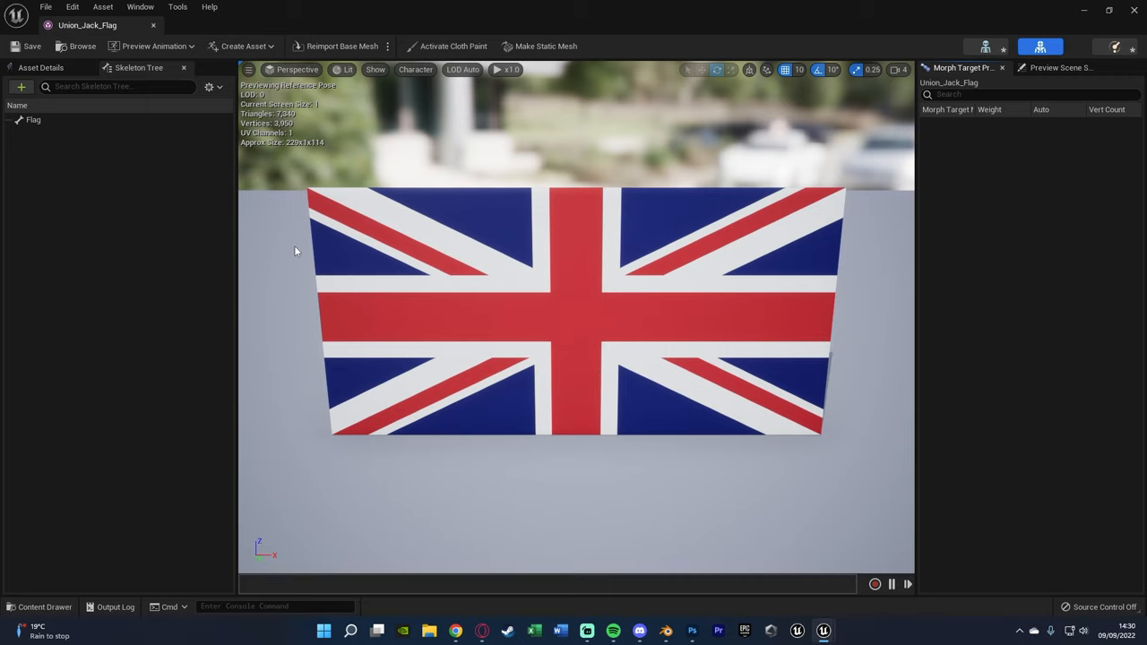
- Show the Clothing panel for Union_Jack_Flag and list the meshes available to add as clothing
click(140, 7)
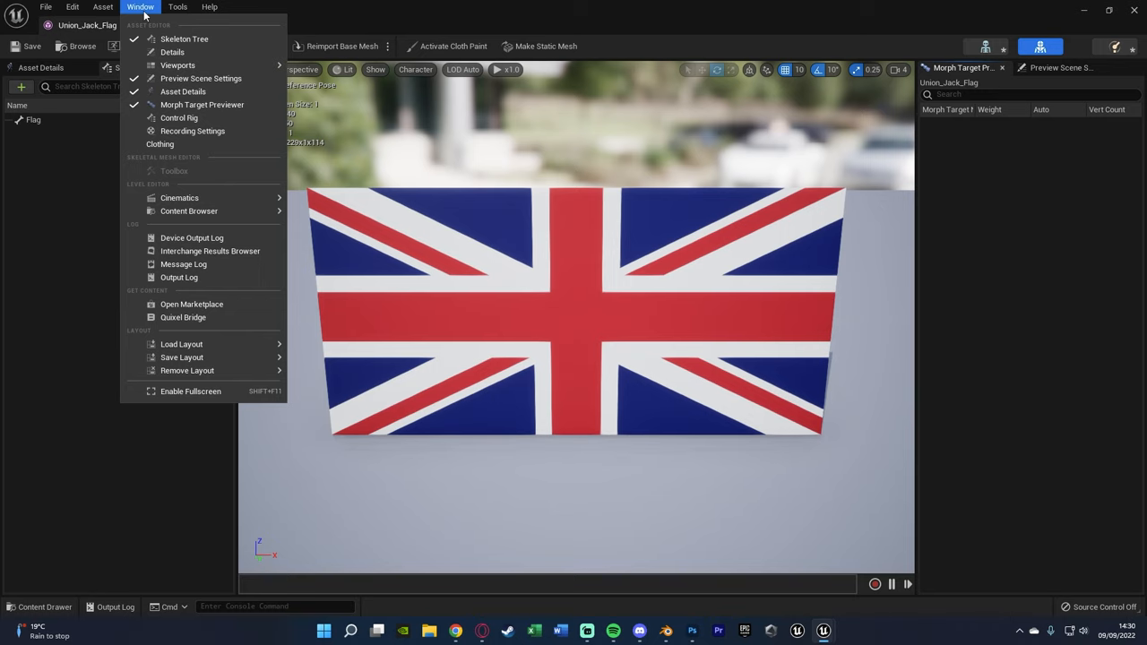
click(159, 143)
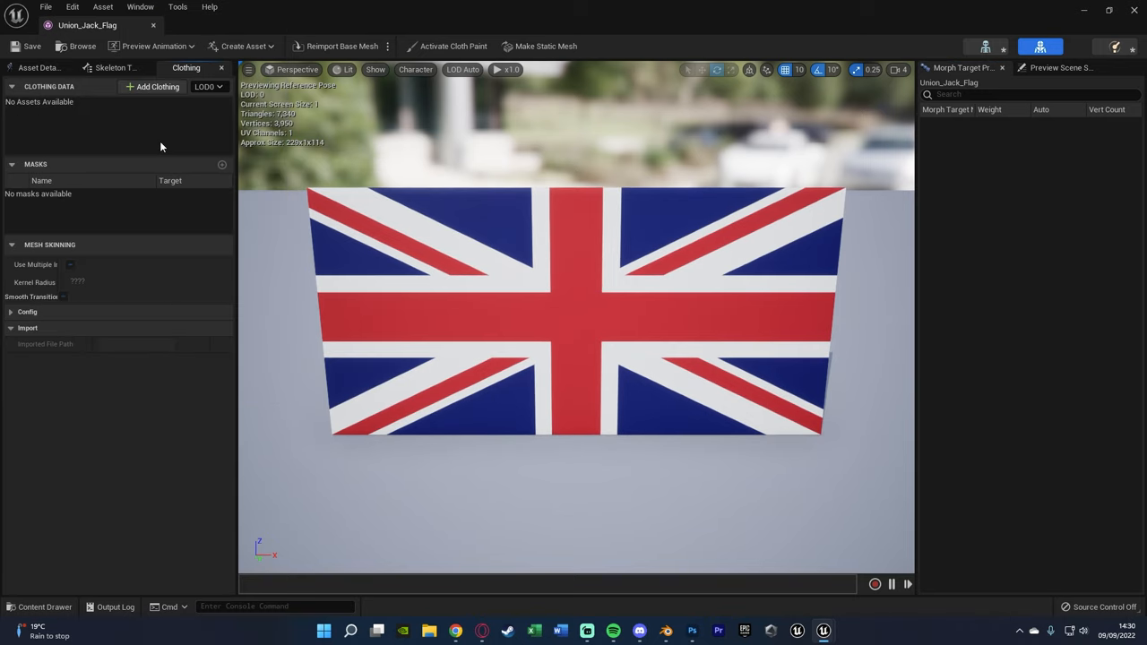
mouse_move(208, 85)
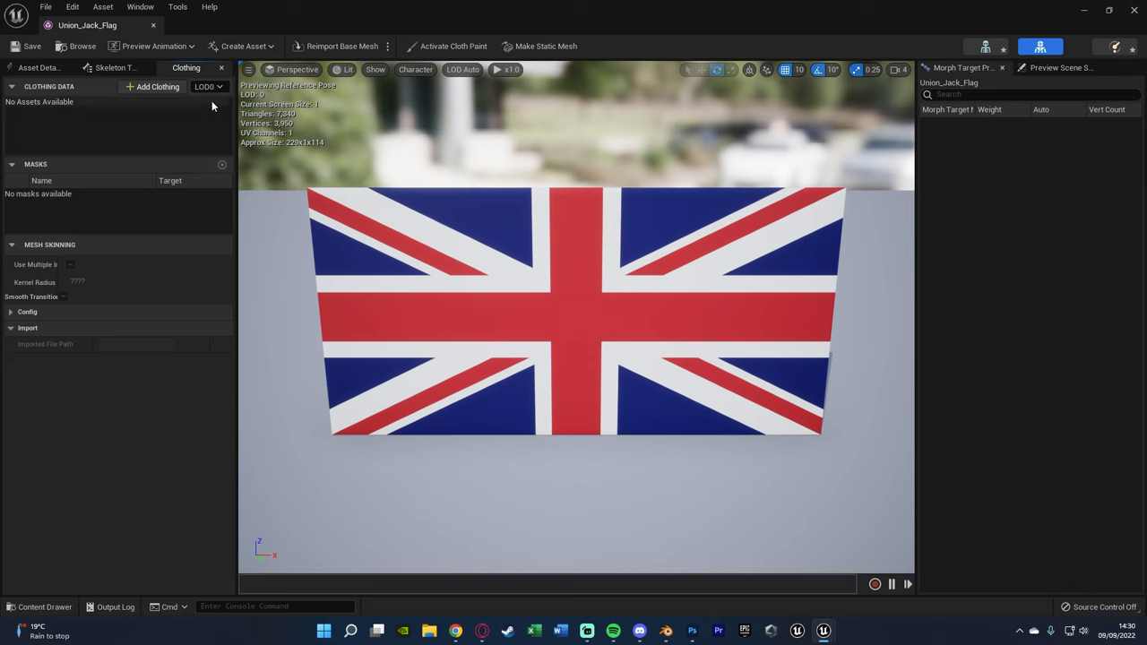
click(208, 86)
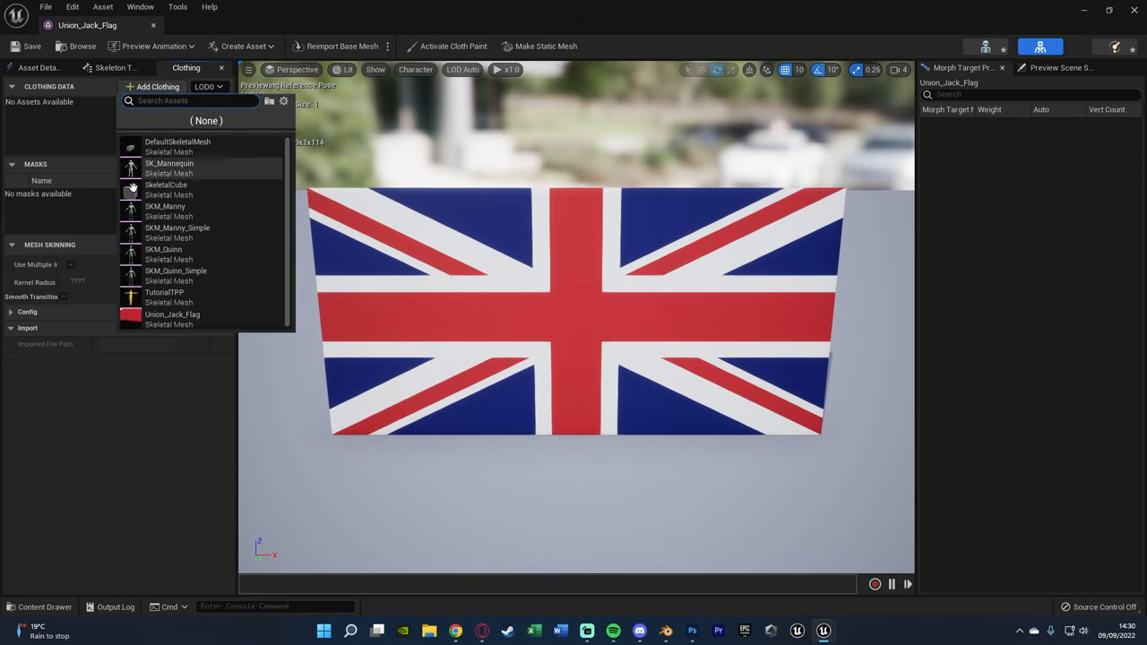
mouse_move(75, 122)
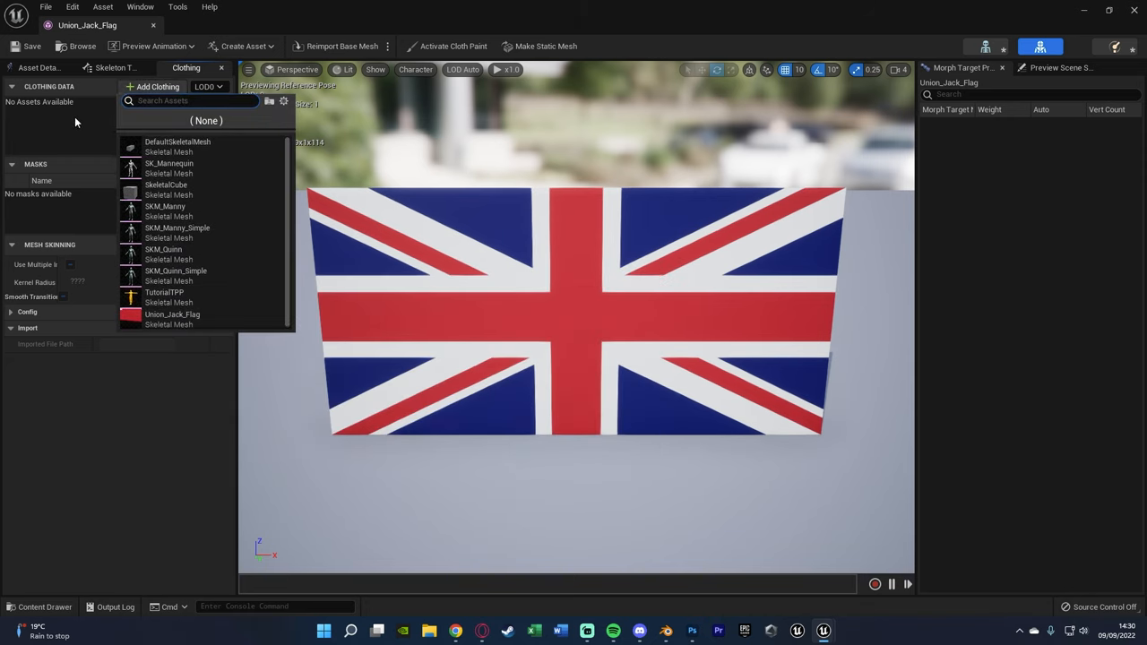
- Apply the Union_Jack_Flag_Clothing_1 LOD0 clothing data to the flag's mesh section
right_click(475, 262)
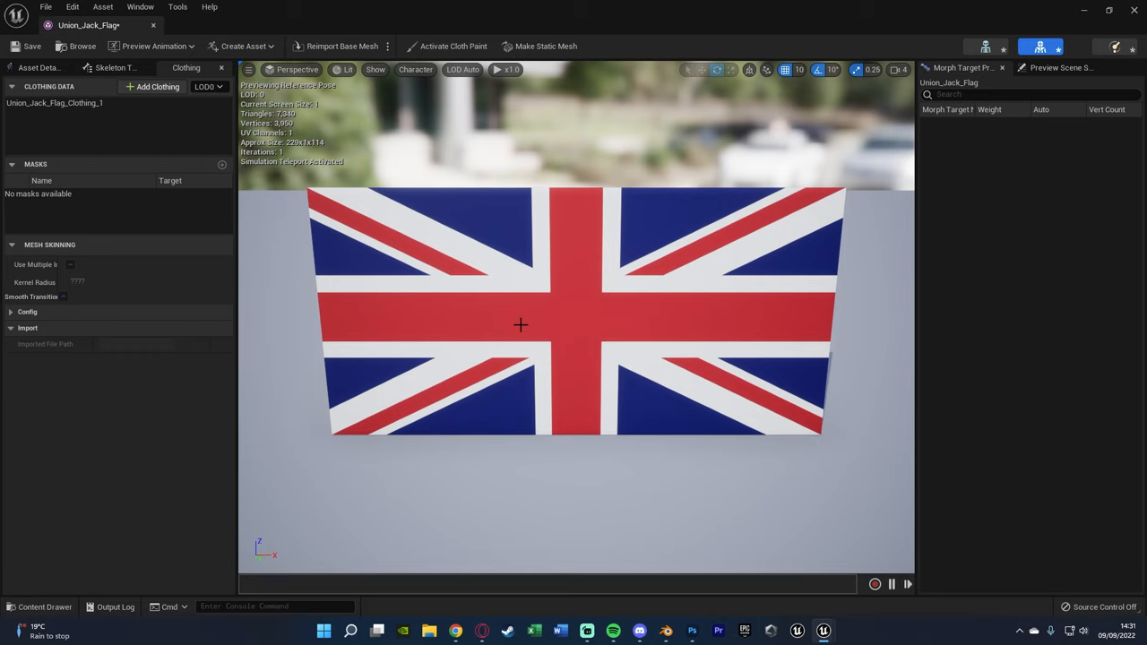
mouse_move(618, 68)
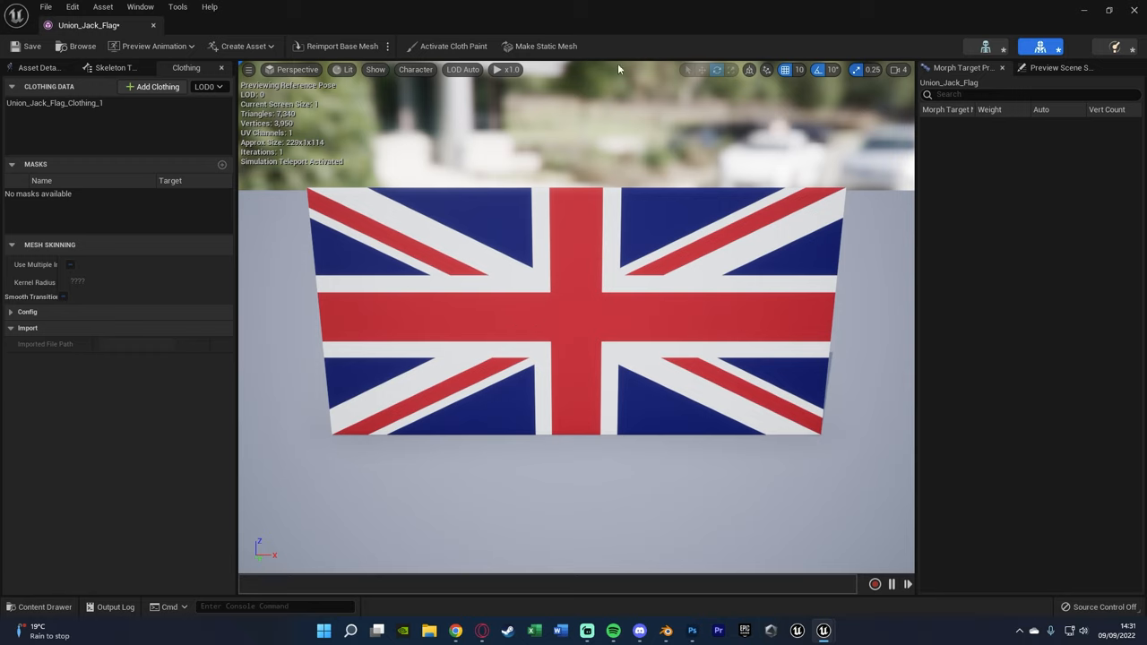
mouse_move(637, 61)
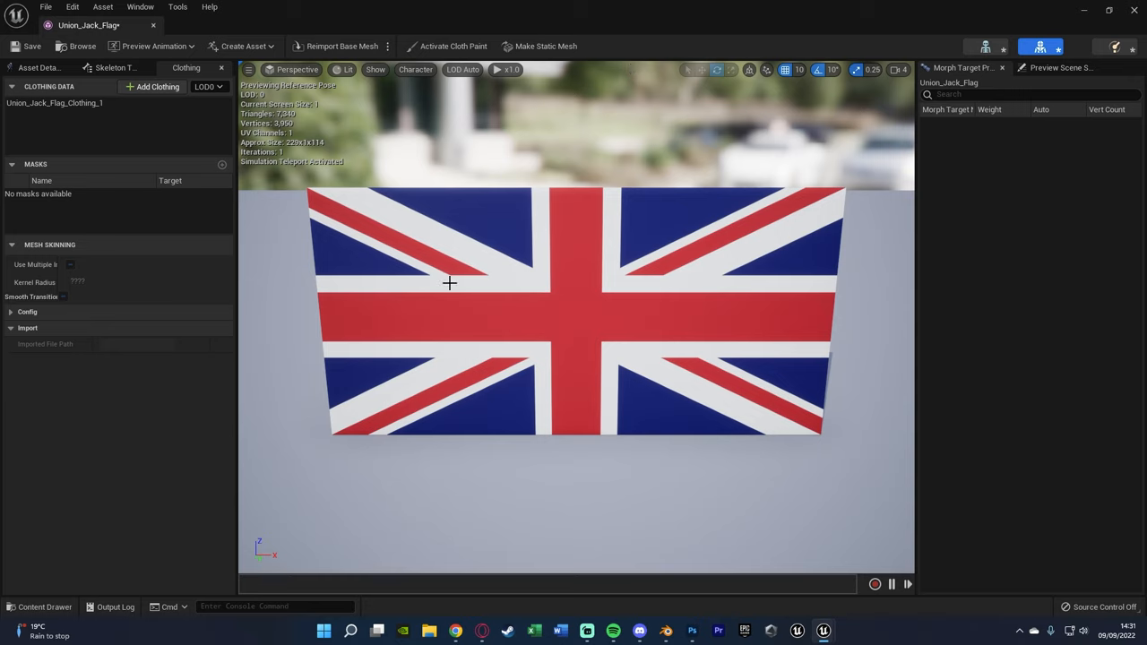
mouse_move(463, 262)
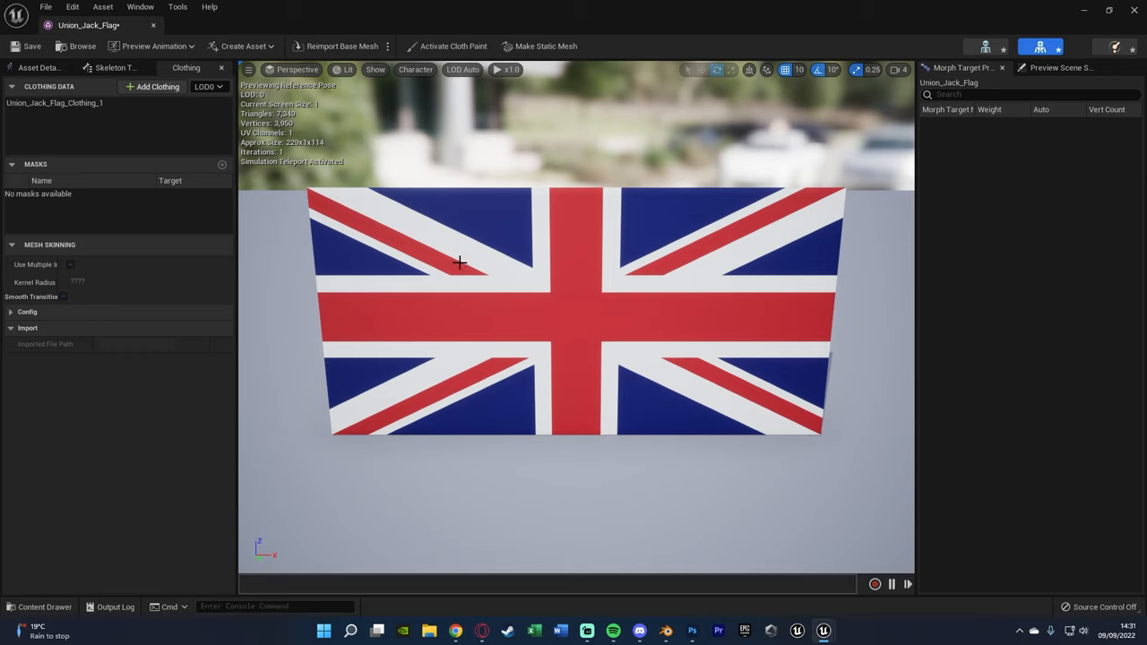
mouse_move(444, 301)
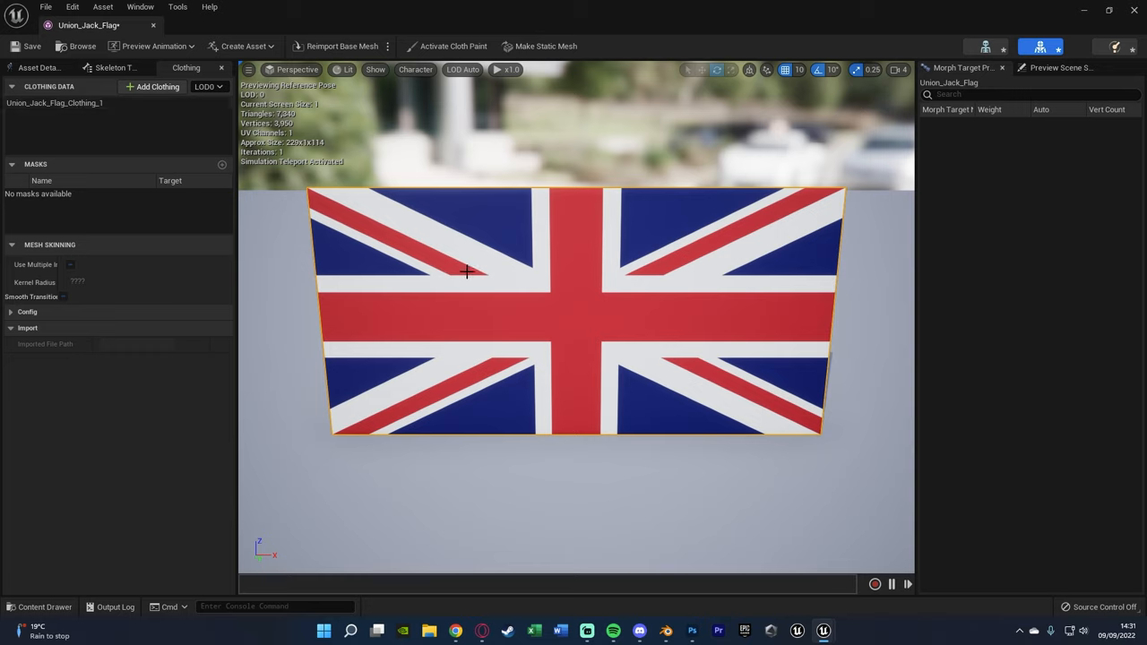
right_click(466, 273)
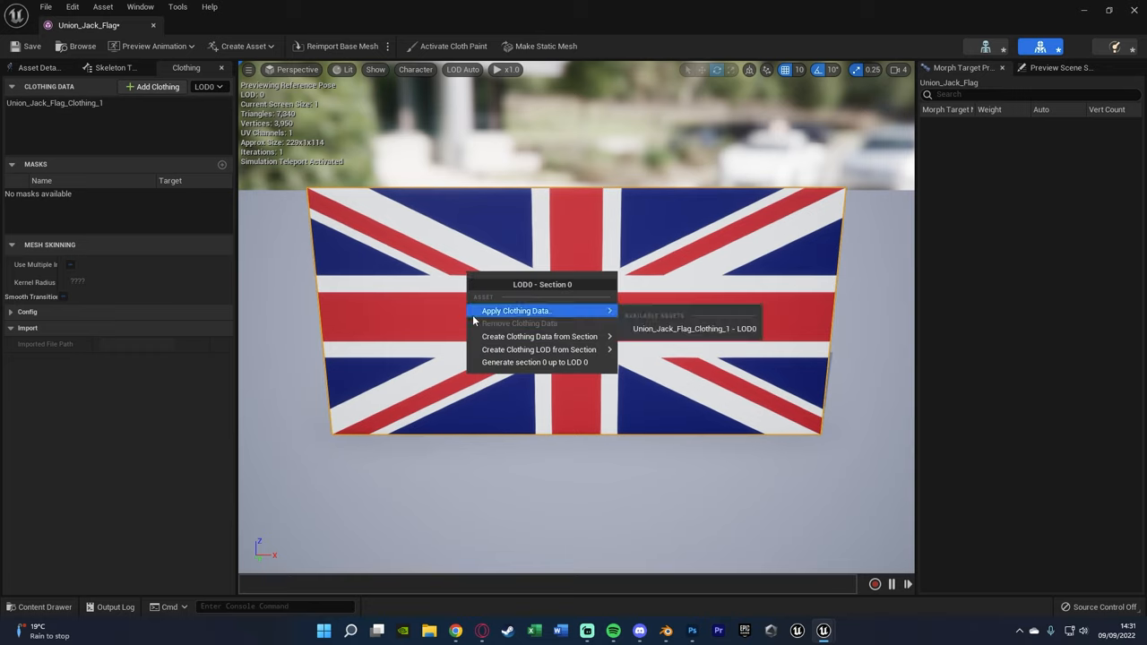
mouse_move(517, 312)
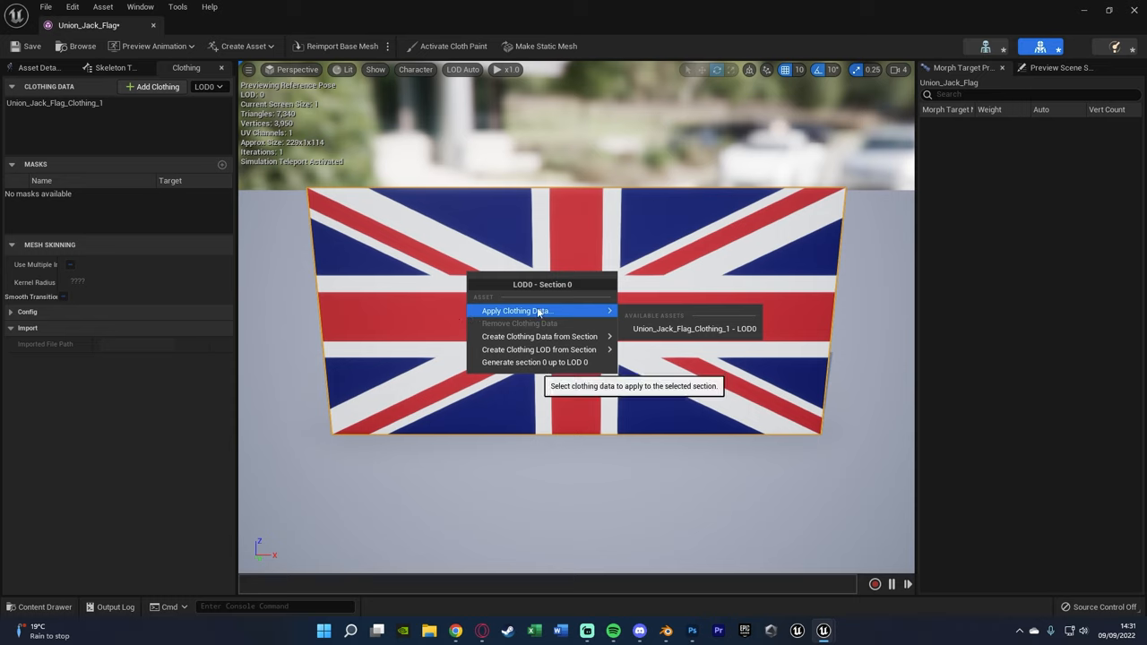
mouse_move(694, 328)
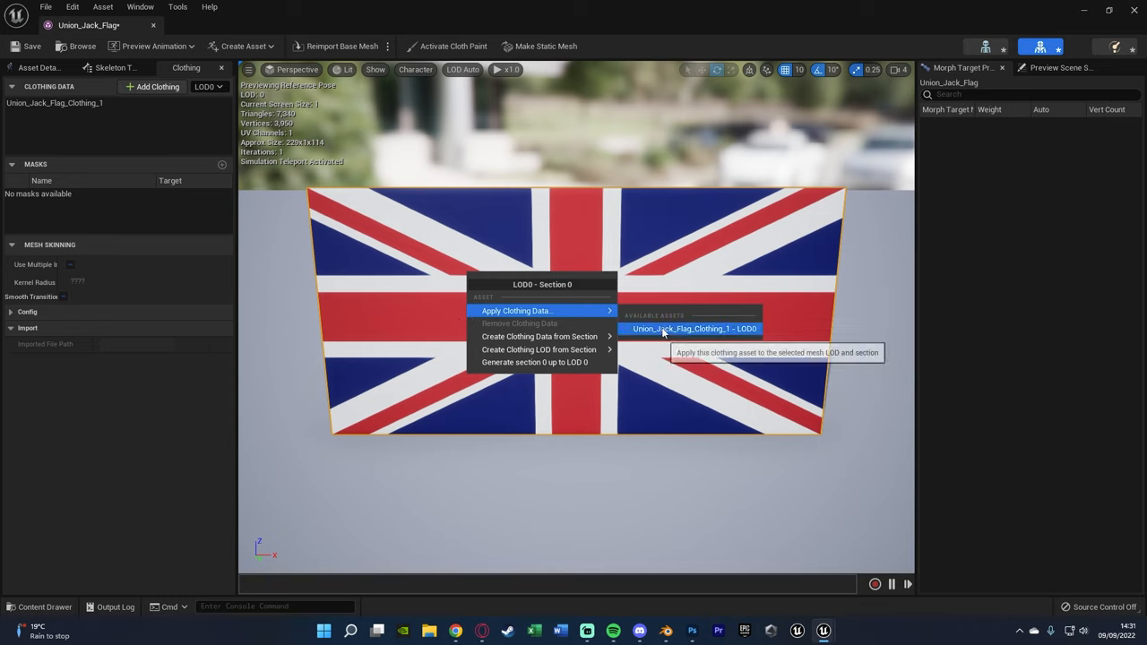
click(693, 328)
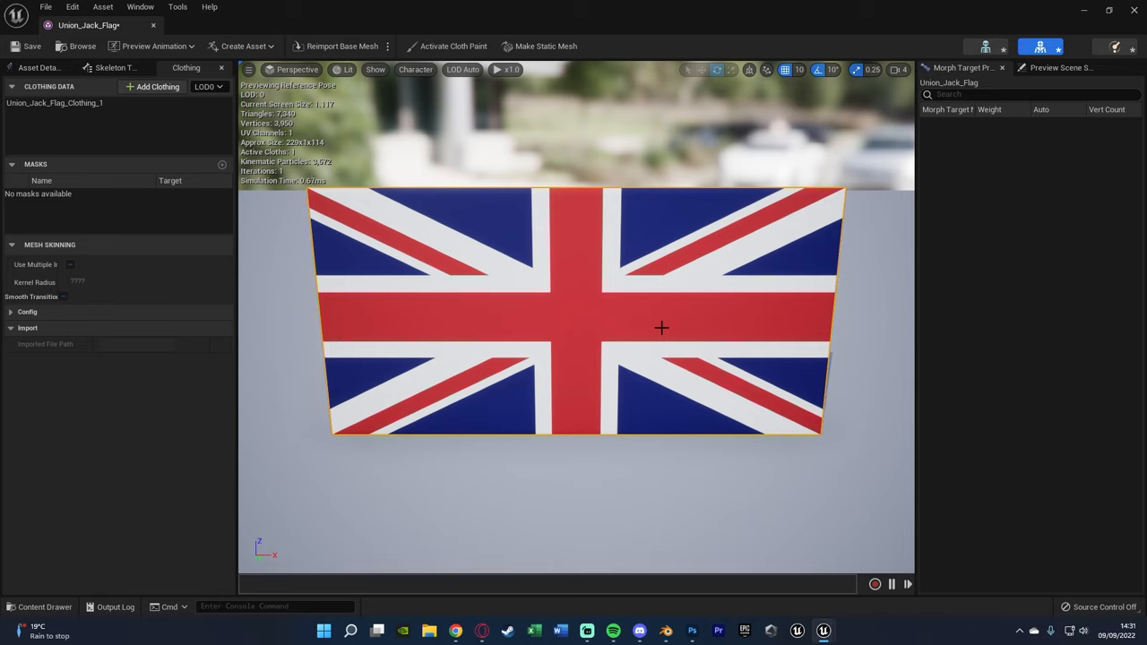
mouse_move(500, 244)
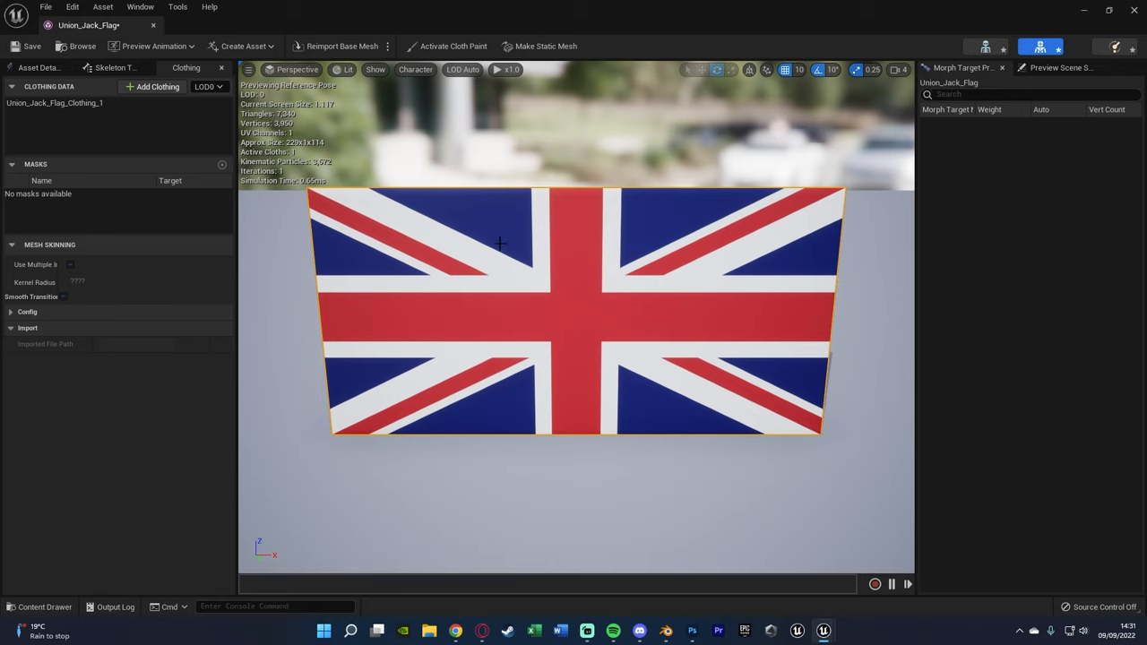
mouse_move(495, 237)
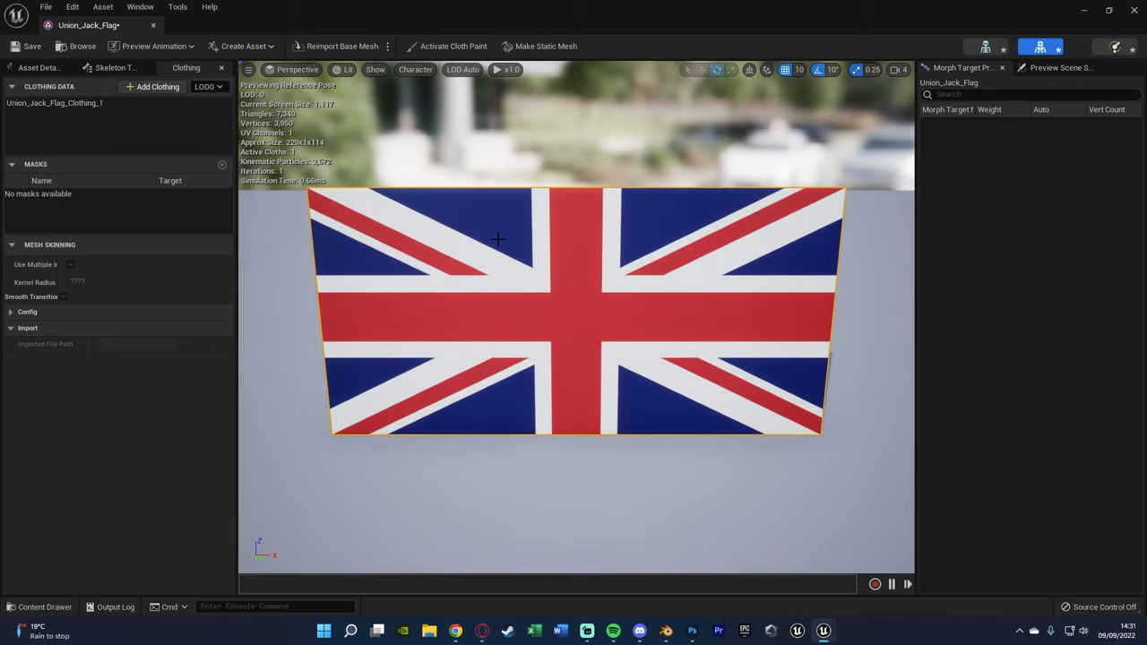
mouse_move(451, 47)
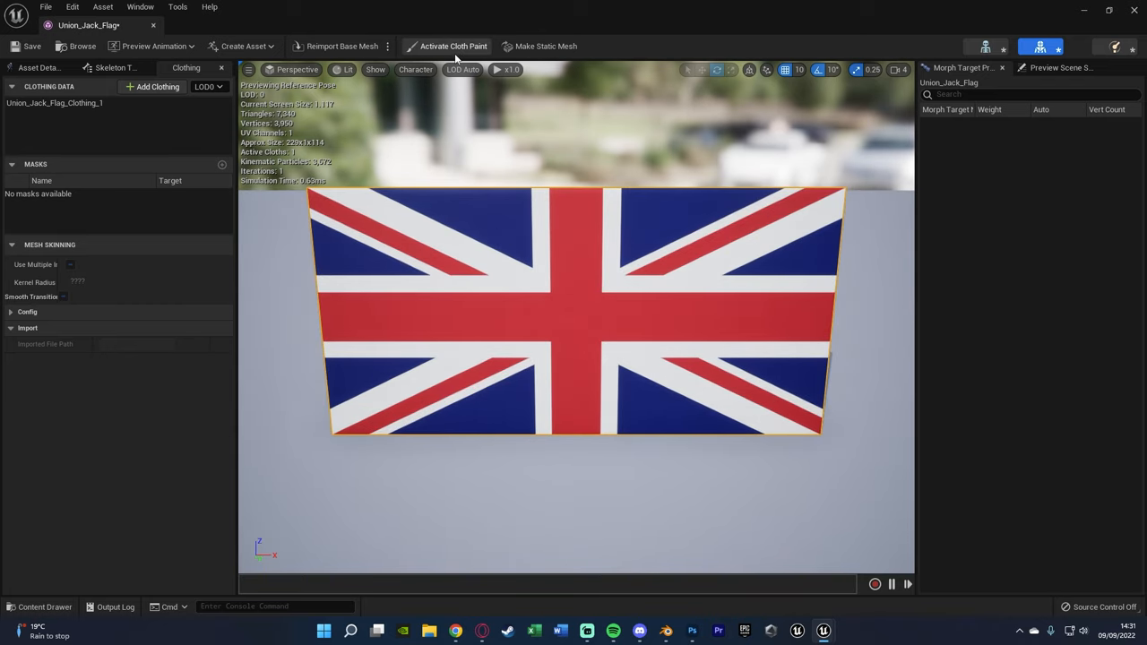
mouse_move(454, 47)
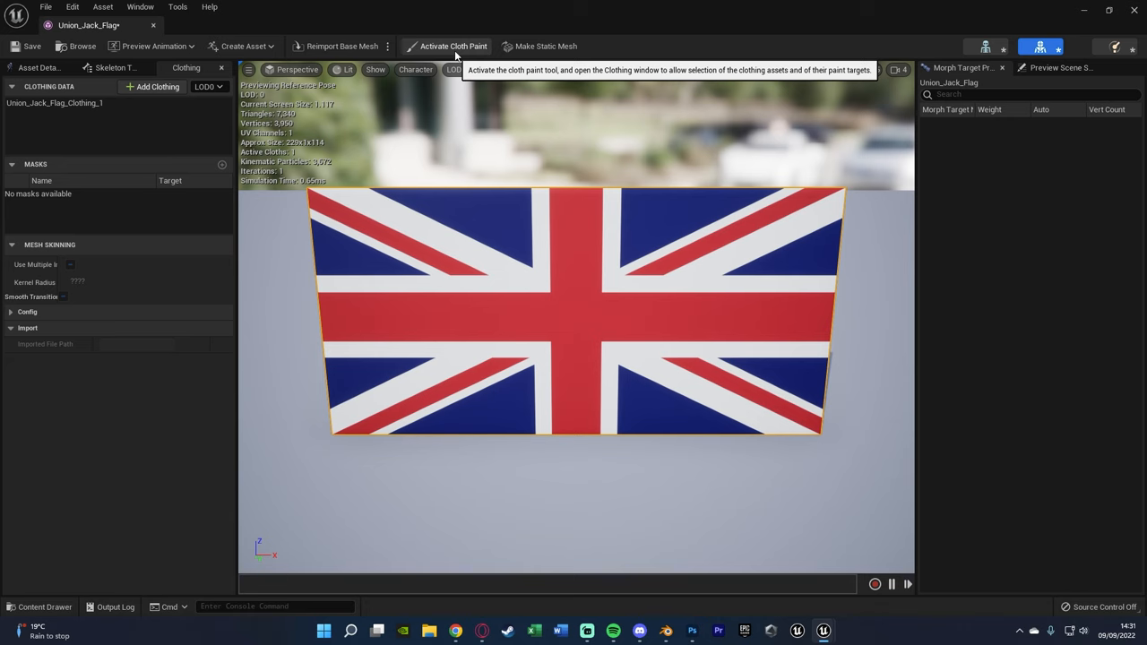
- Activate cloth painting on the flag to start the Max Distance mask
click(453, 47)
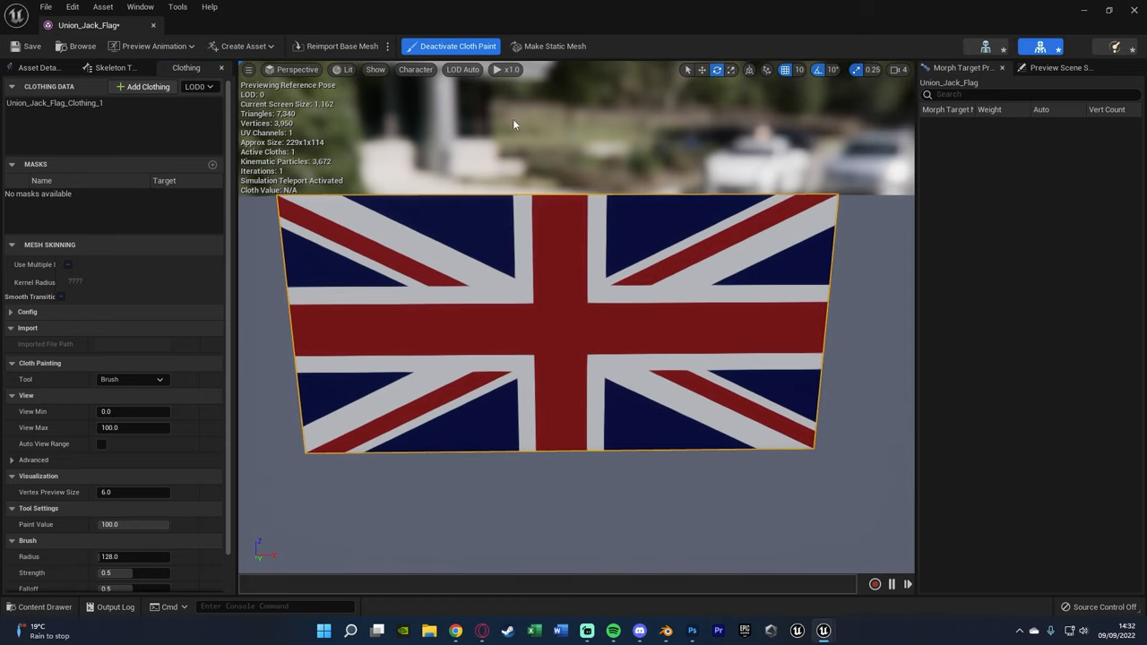
mouse_move(485, 156)
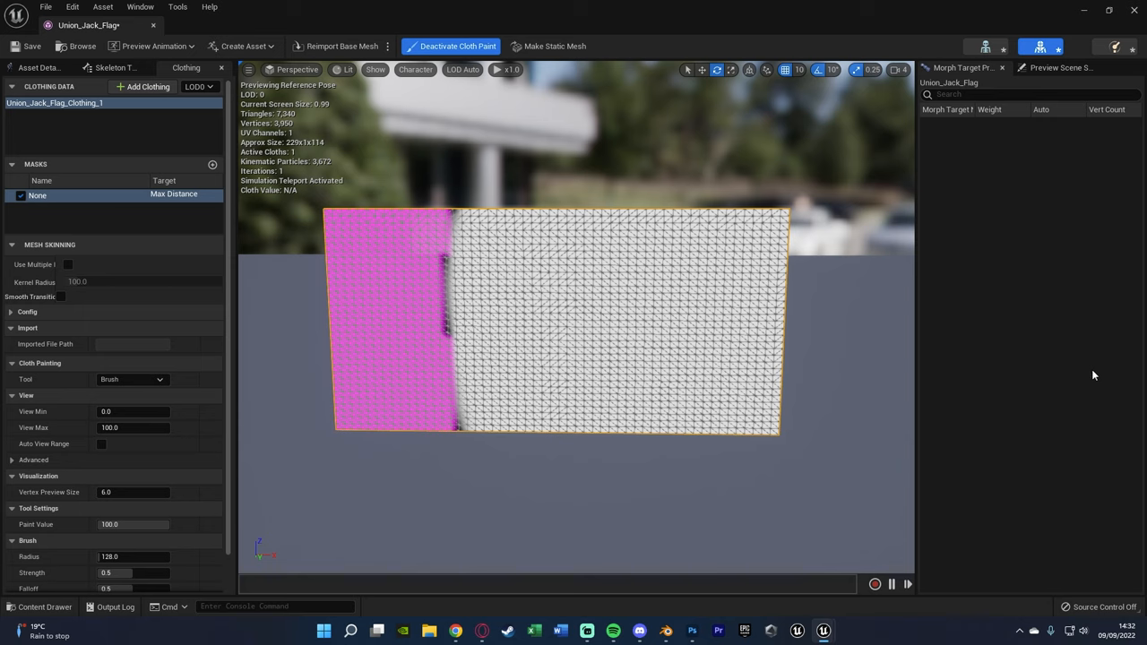
mouse_move(941, 328)
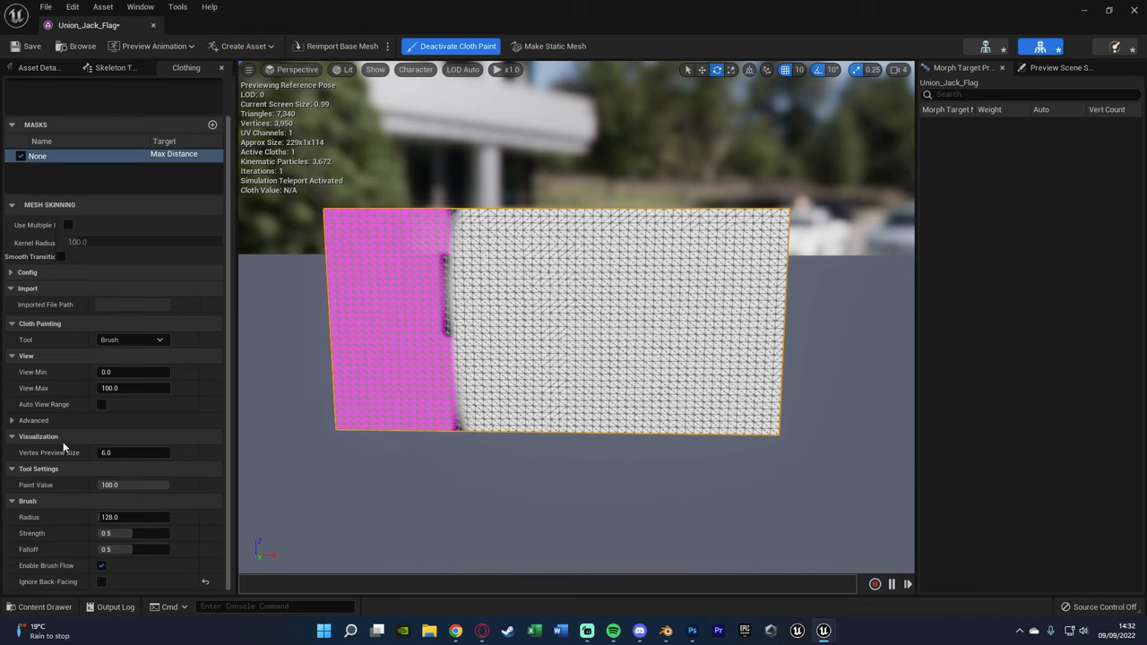
- Paint the Max Distance mask at value 1000 over the left area, leaving a thin strip at the pole edge
triple_click(132, 484)
text(1000)
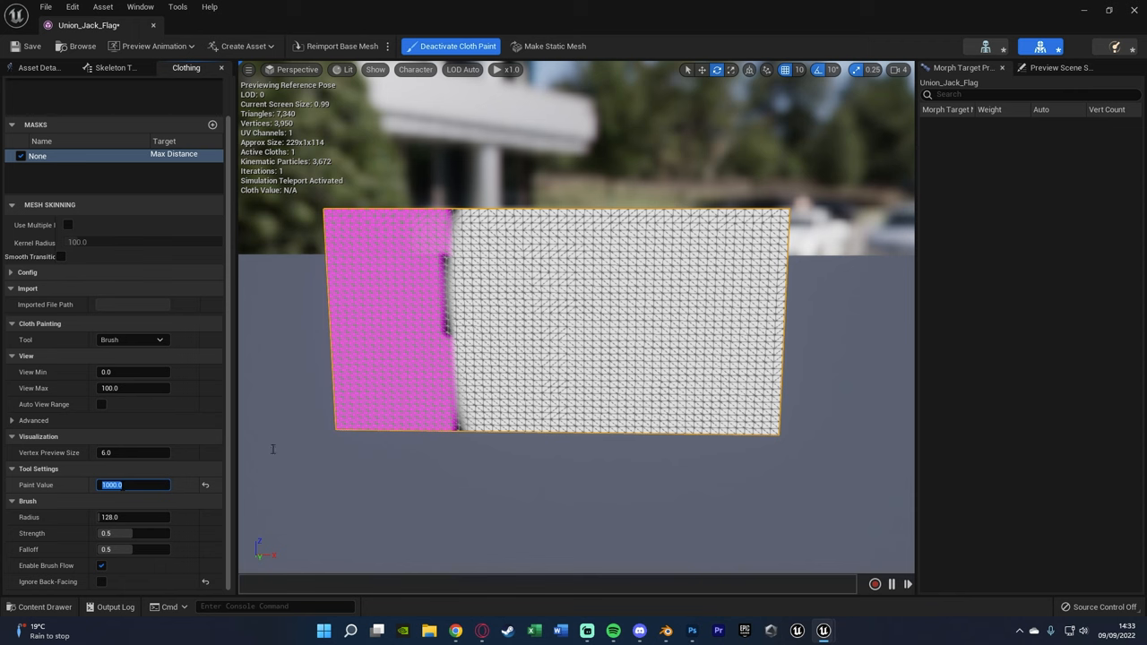
click(634, 251)
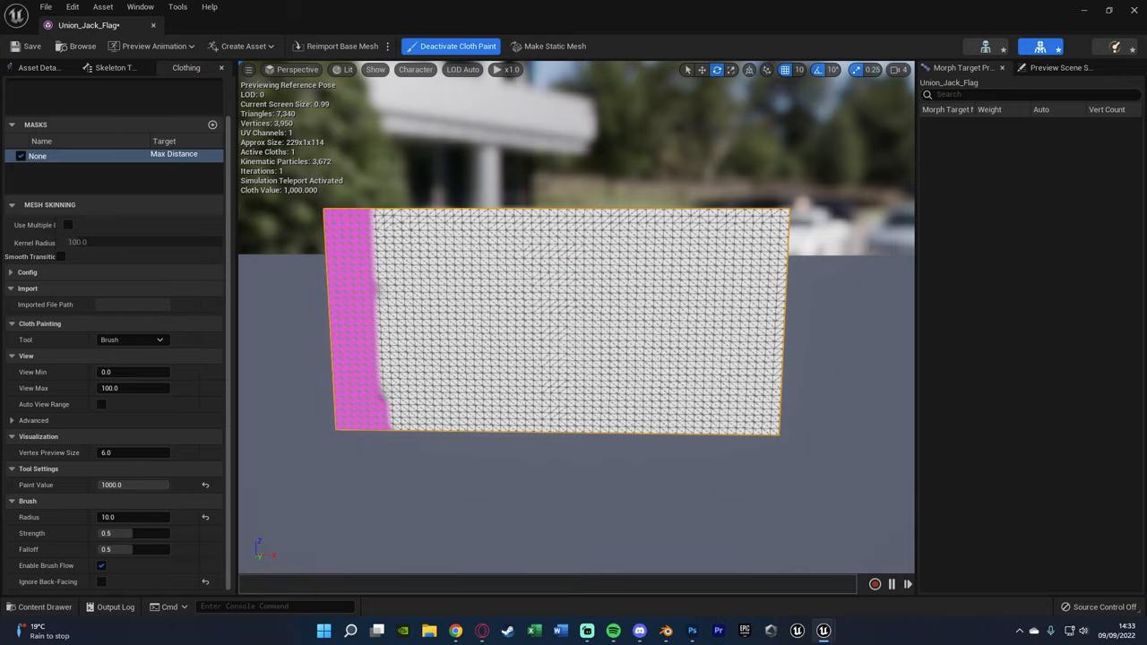
scroll(down, 3)
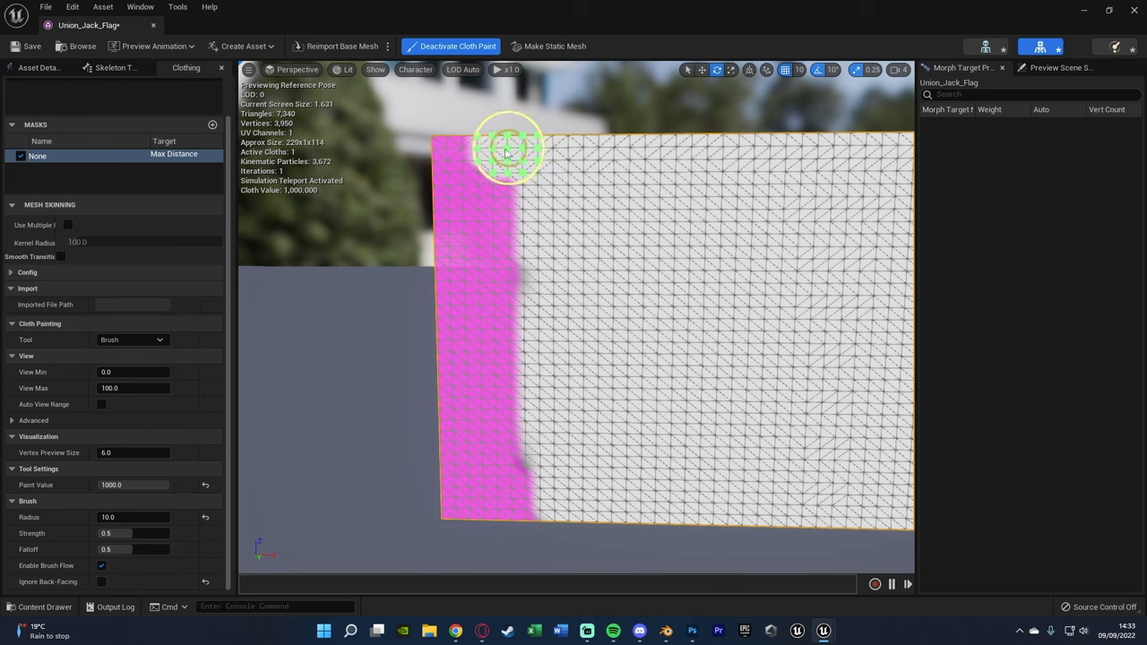
drag(510, 147, 511, 502)
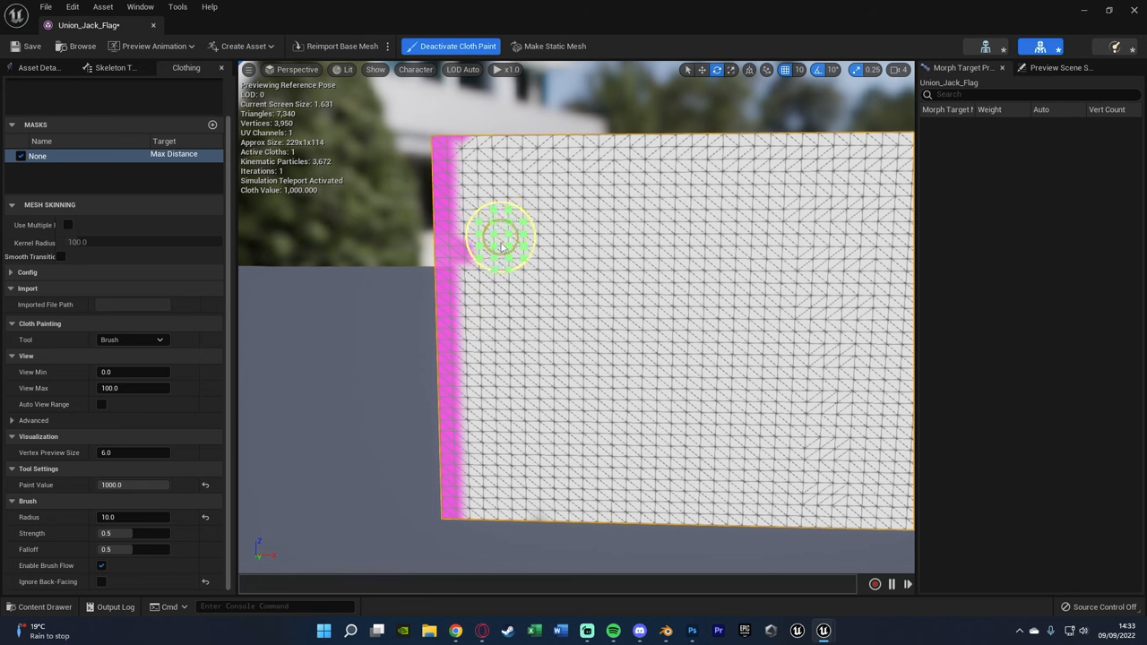
mouse_move(499, 140)
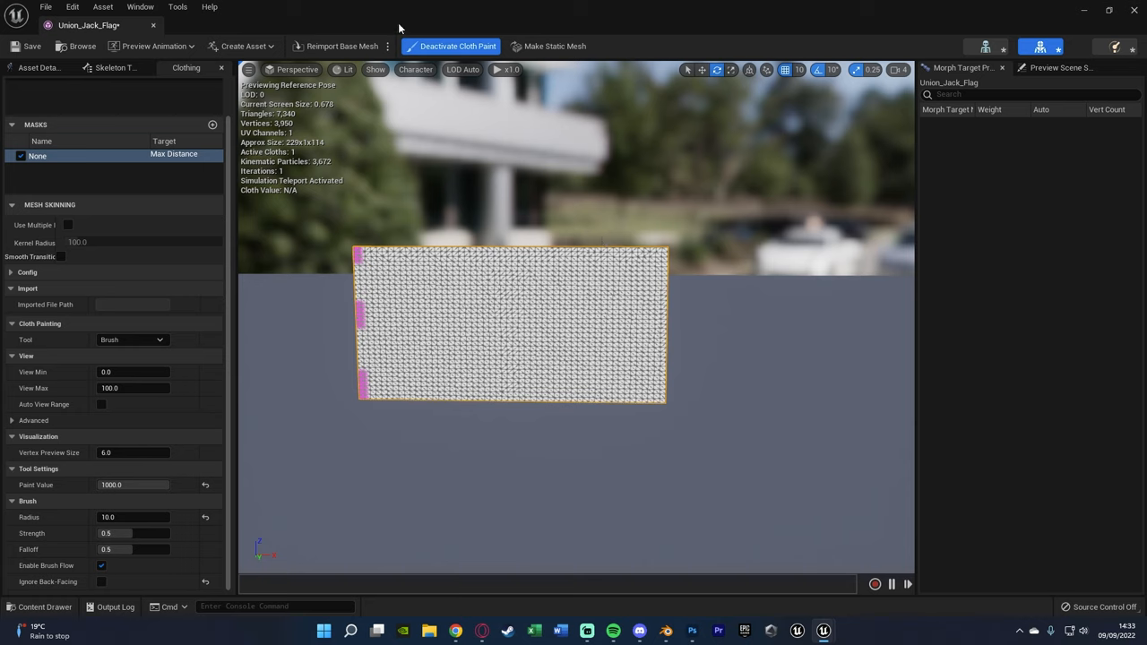
mouse_move(457, 47)
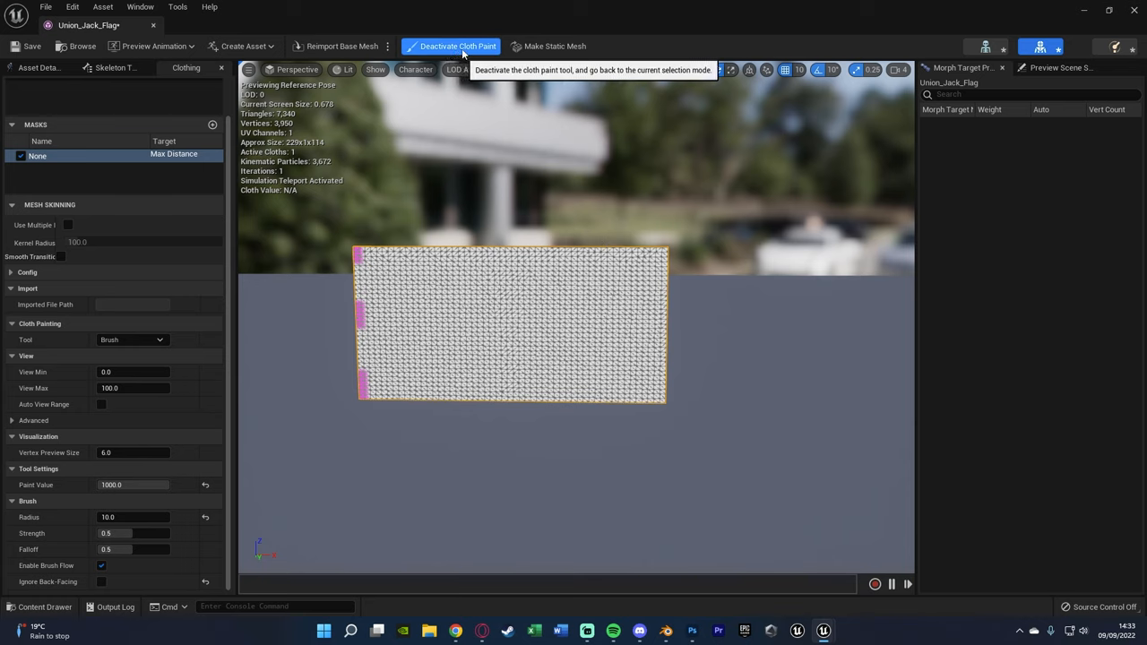
- Deactivate cloth painting and save the Union_Jack_Flag clothing asset
click(457, 47)
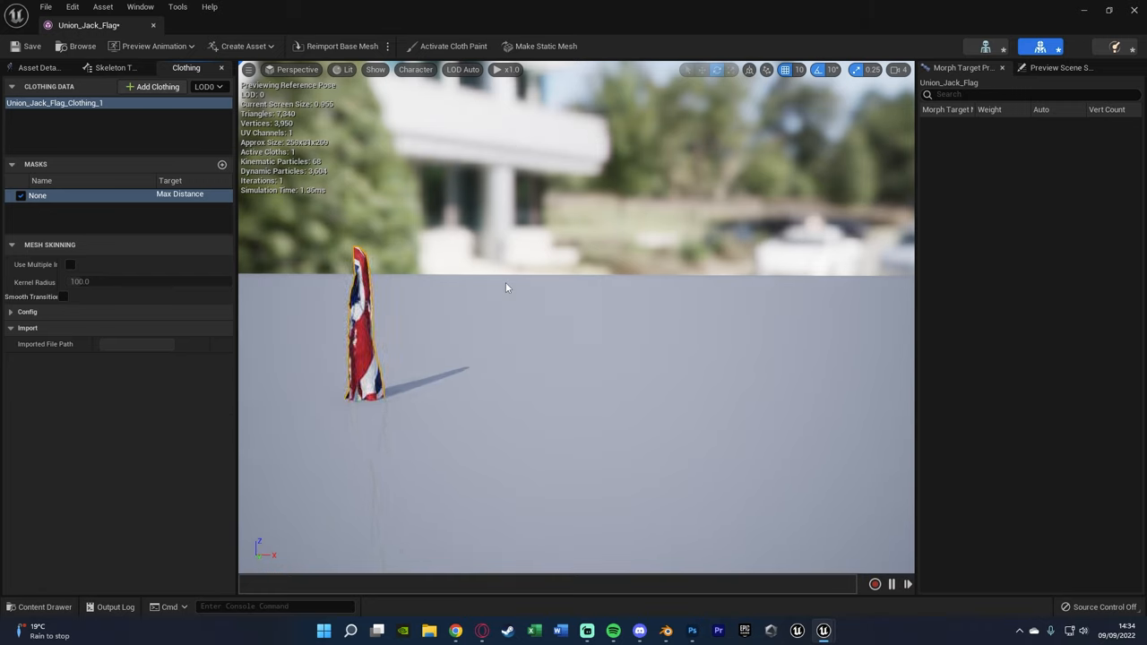
scroll(up, 3)
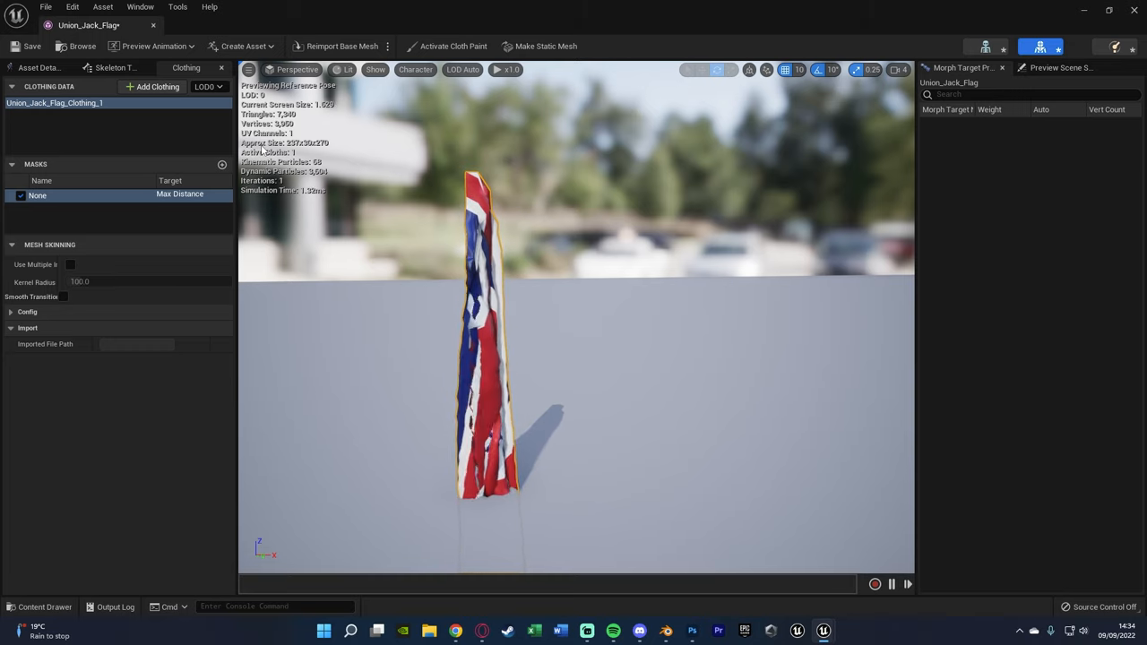
click(32, 47)
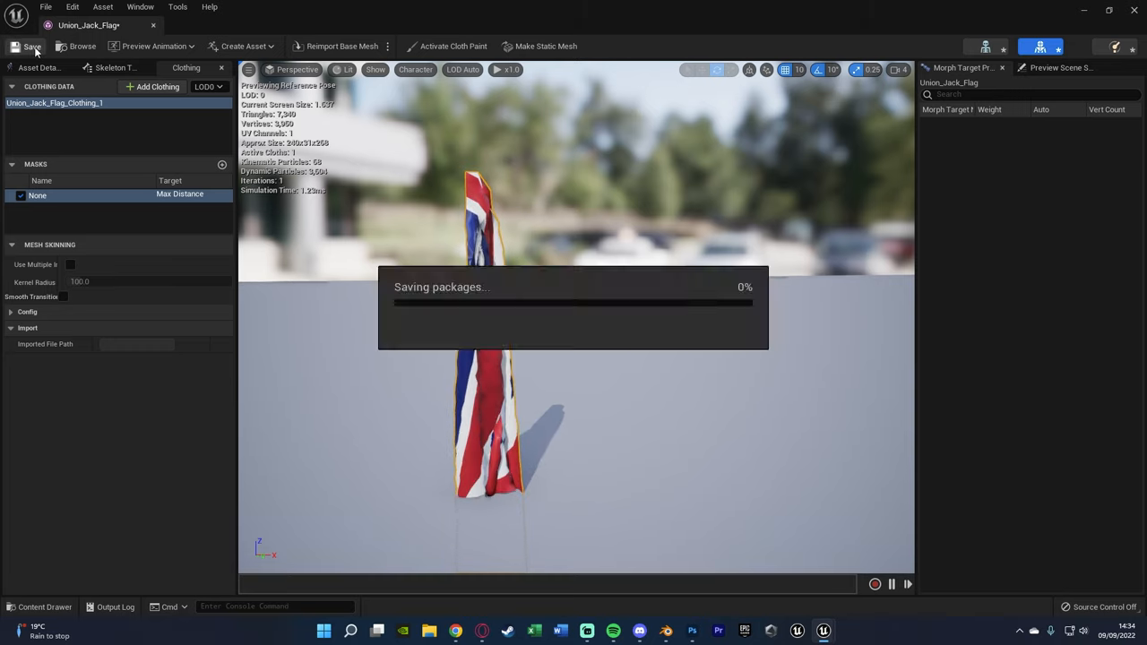
- Return to ThirdPersonMap and run the simulation twice, watching the flags sag with no wind
click(30, 46)
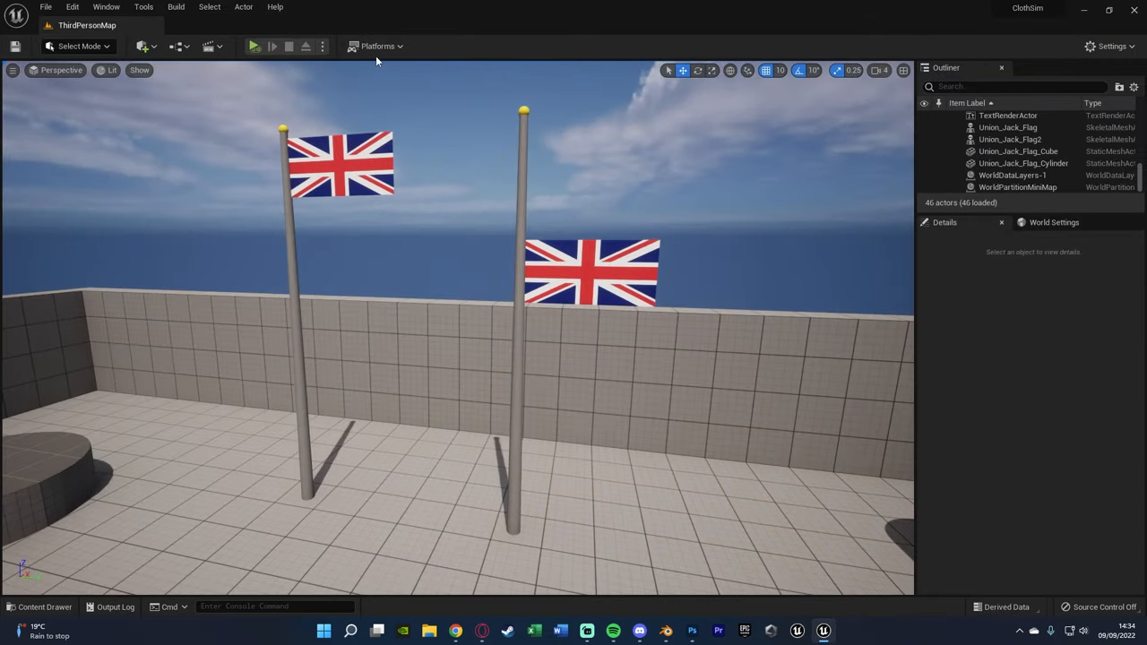
click(254, 47)
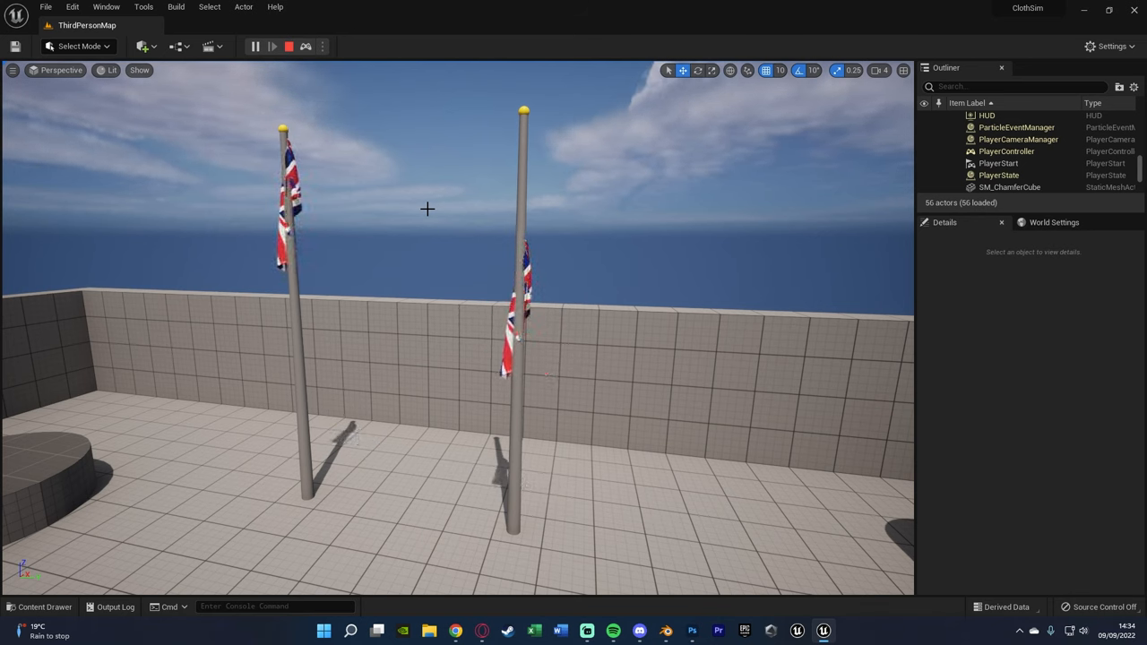
click(255, 47)
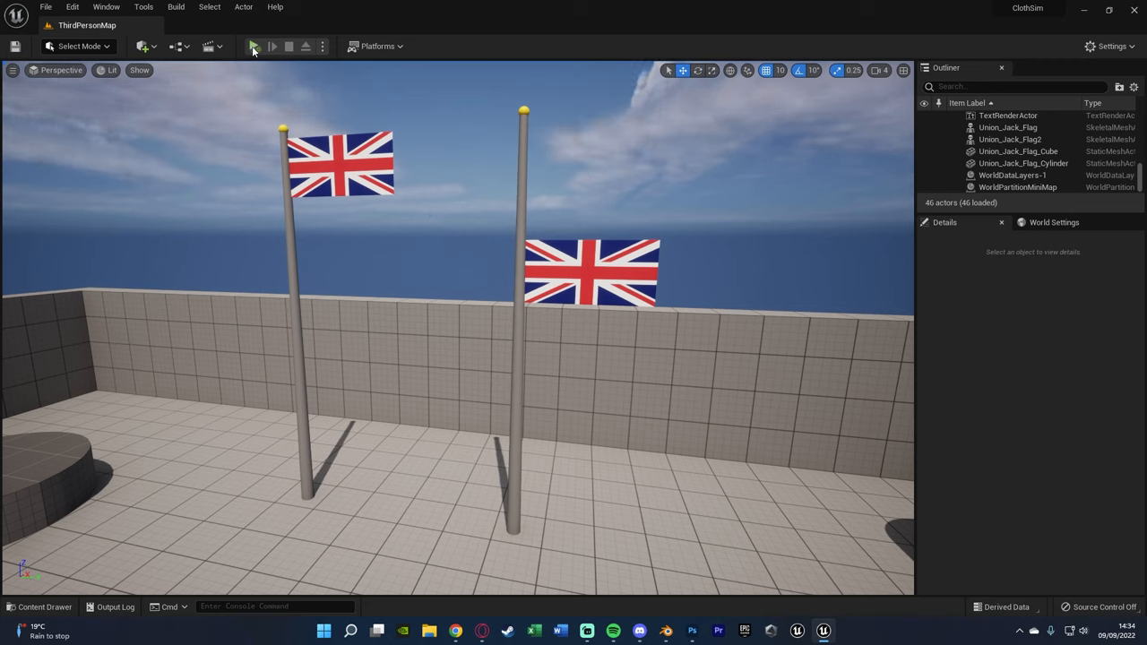
click(254, 47)
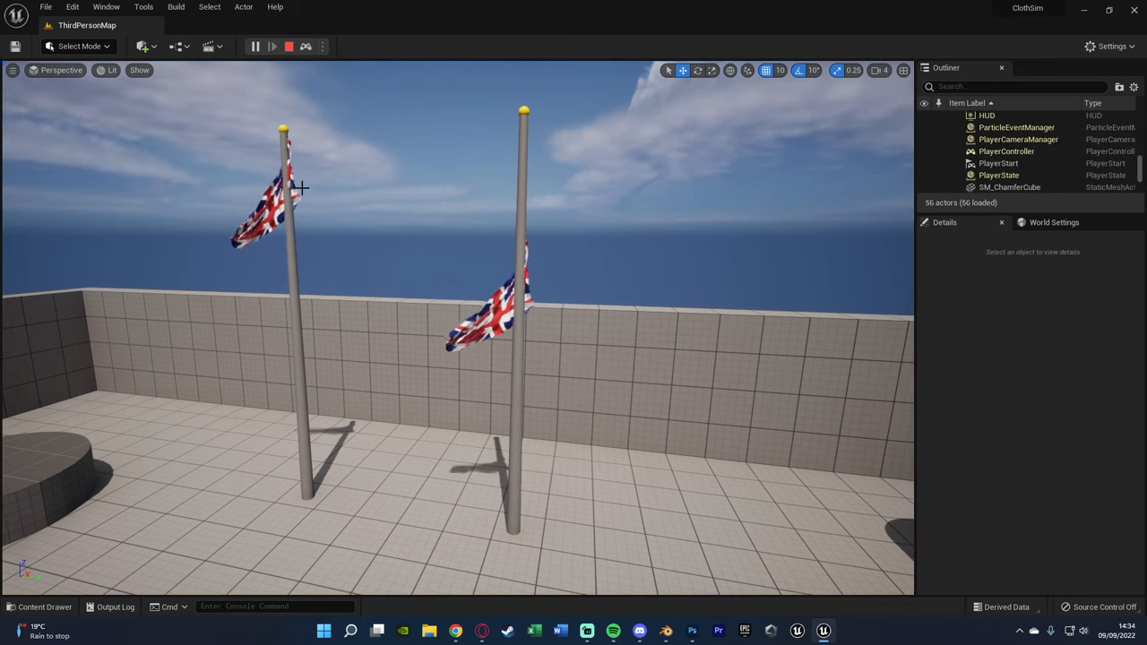
click(269, 188)
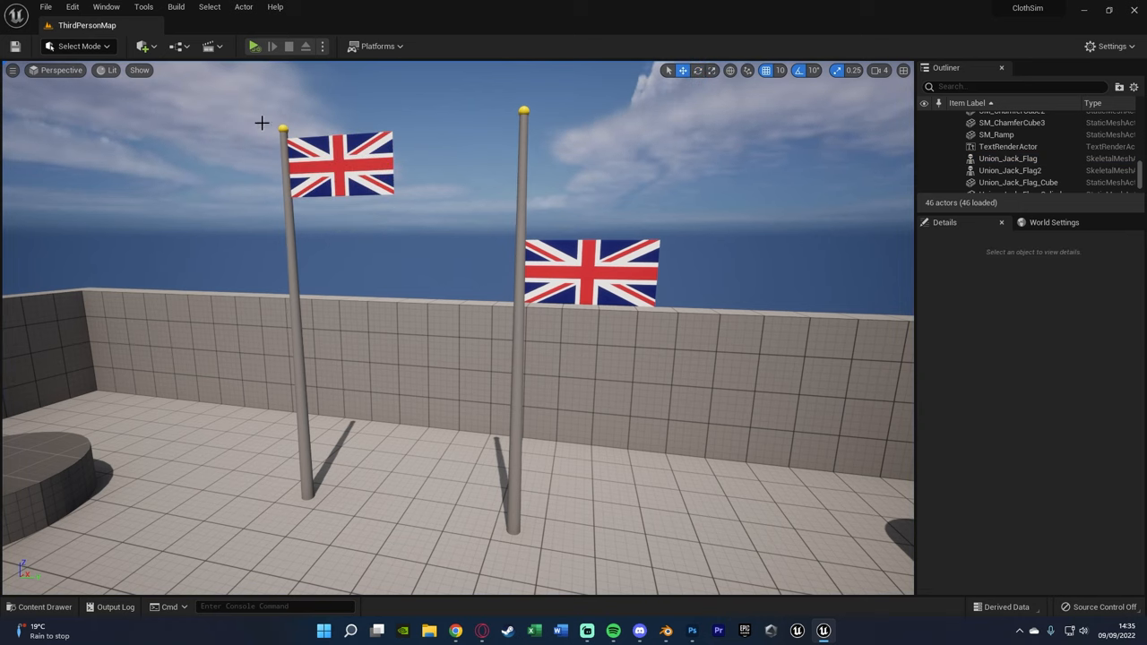
- Place a Wind Directional Source from the All Classes list into the level
click(142, 47)
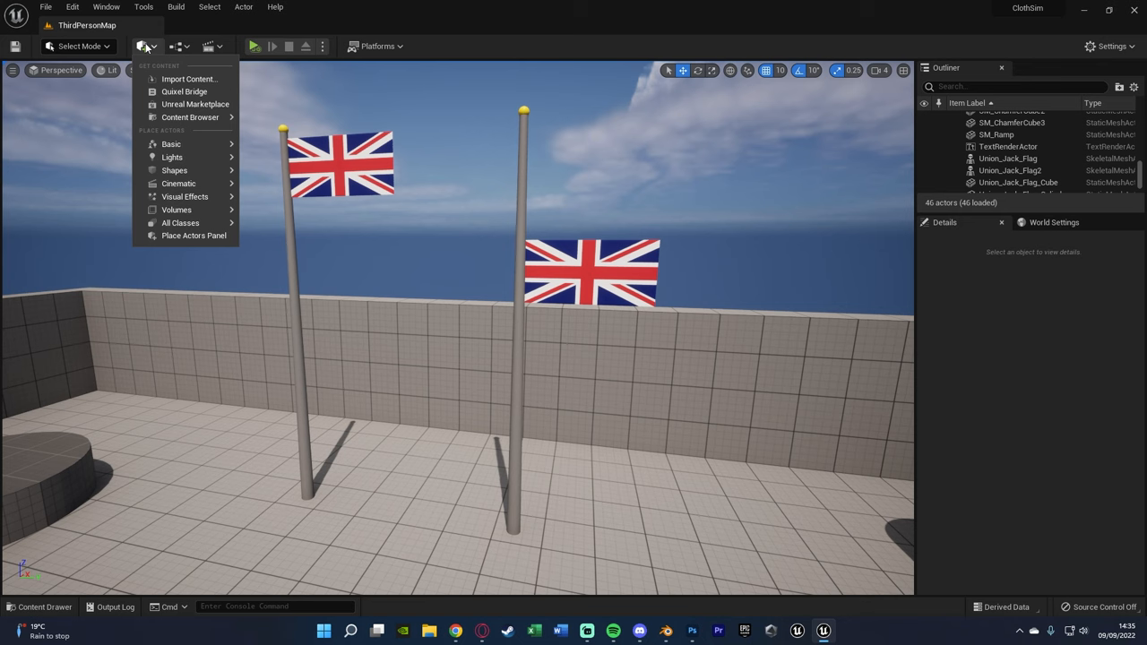
click(180, 222)
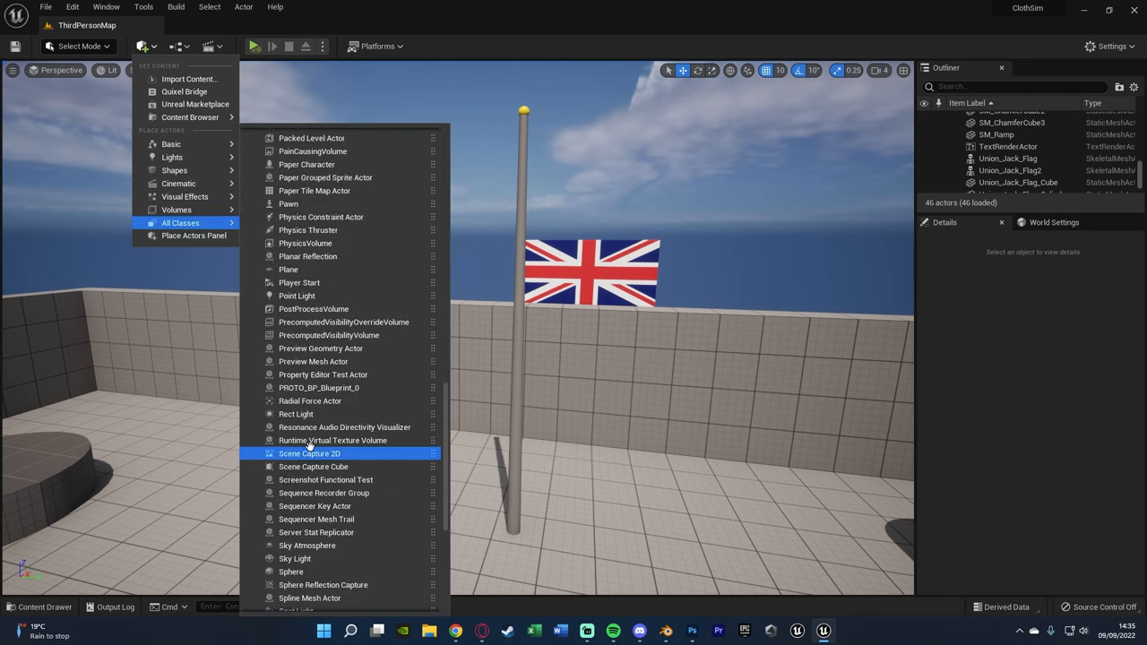
scroll(down, 3)
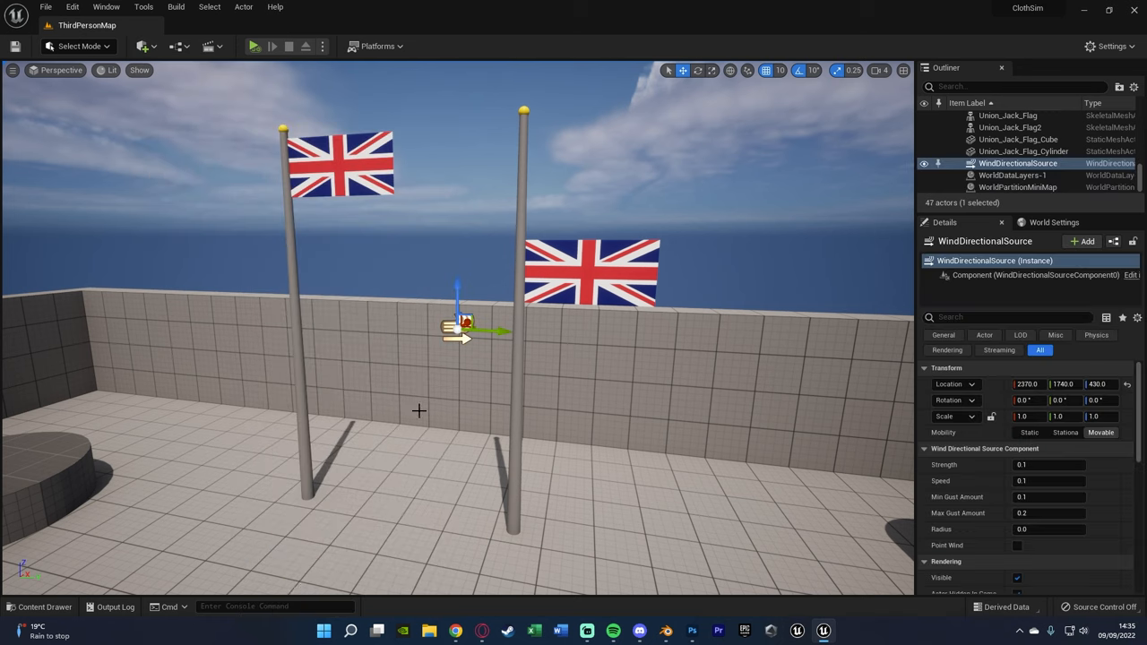
- Move the wind source out past the left flagpole and rotate it to blow toward the flags
drag(462, 332, 350, 403)
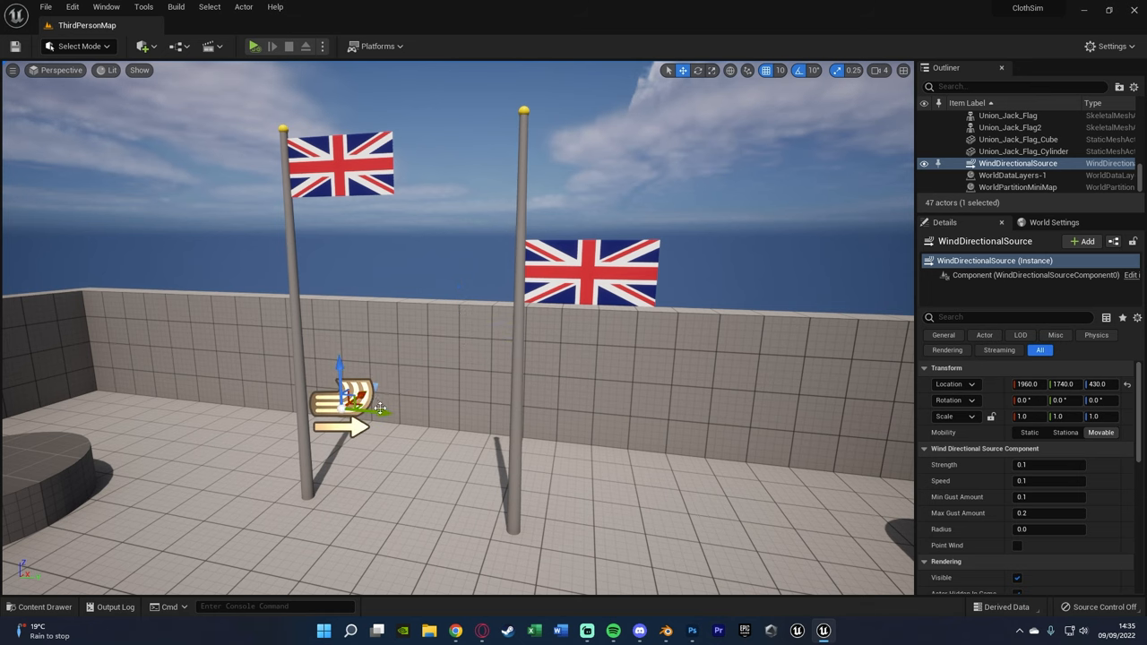
drag(355, 398, 176, 380)
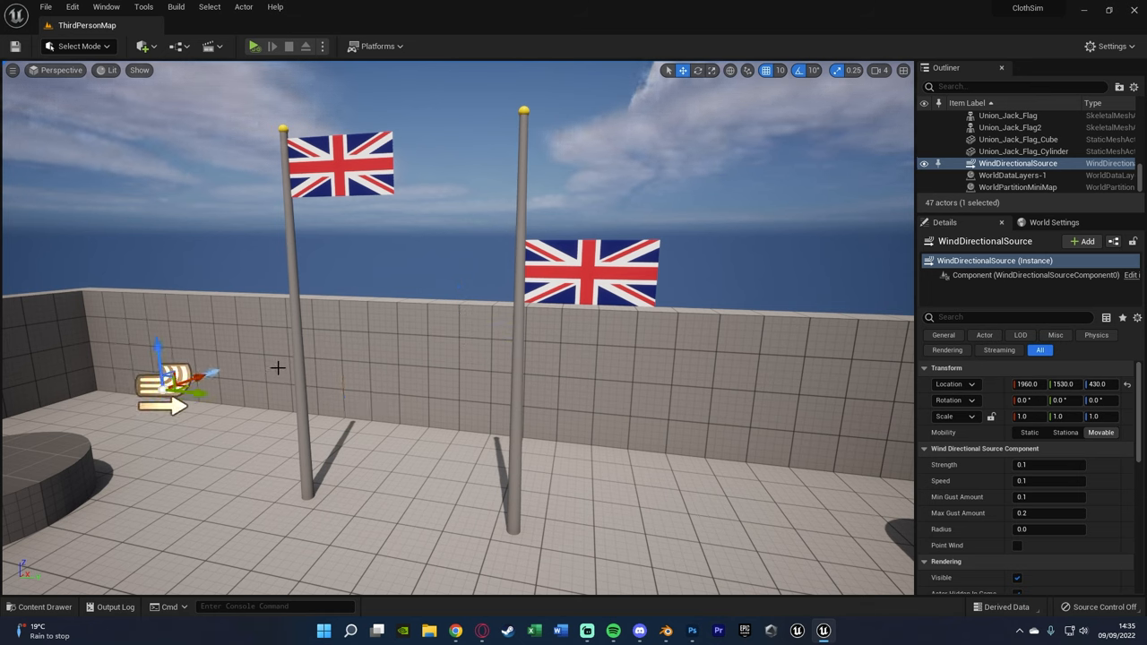
key(e)
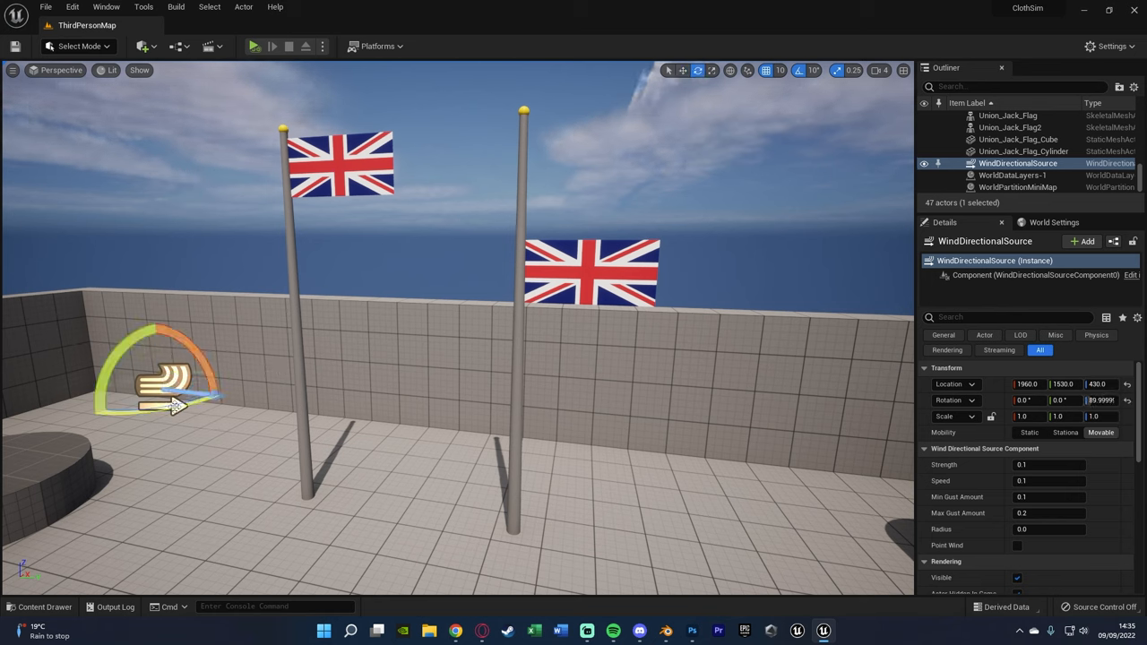
drag(175, 403, 255, 377)
text(15)
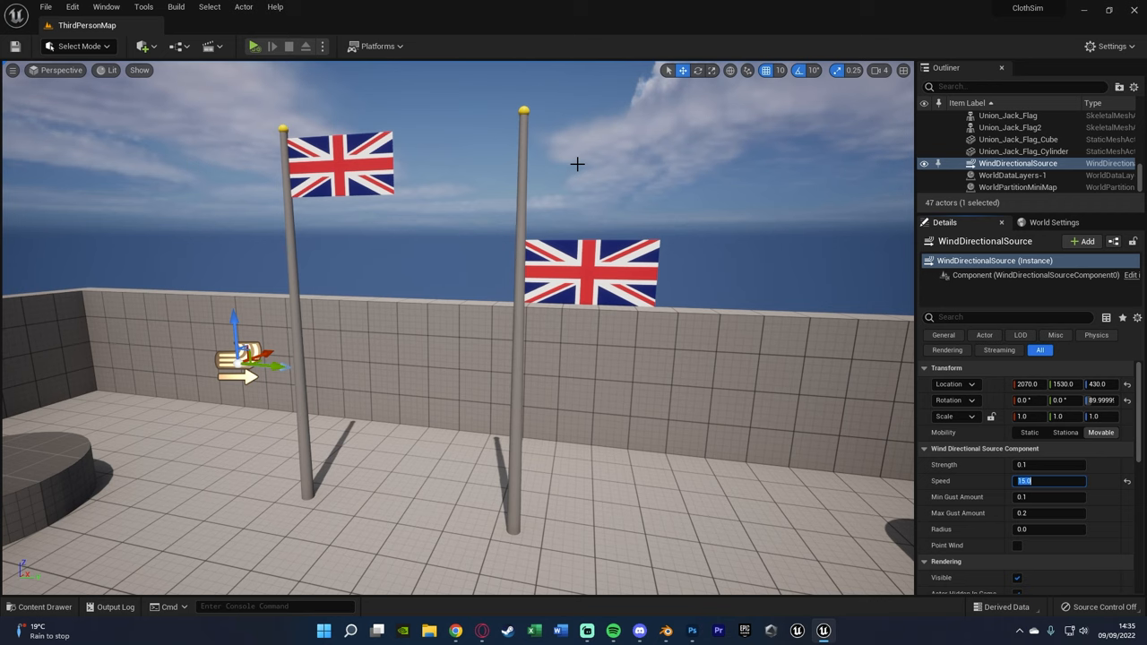
mouse_move(47, 7)
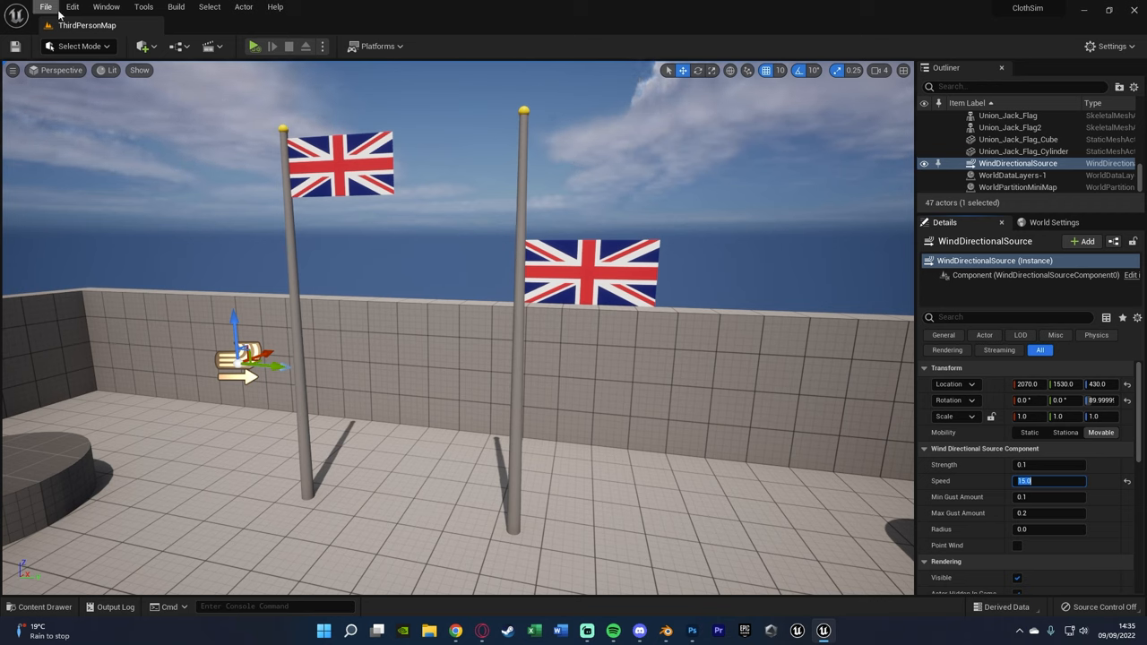
mouse_move(255, 46)
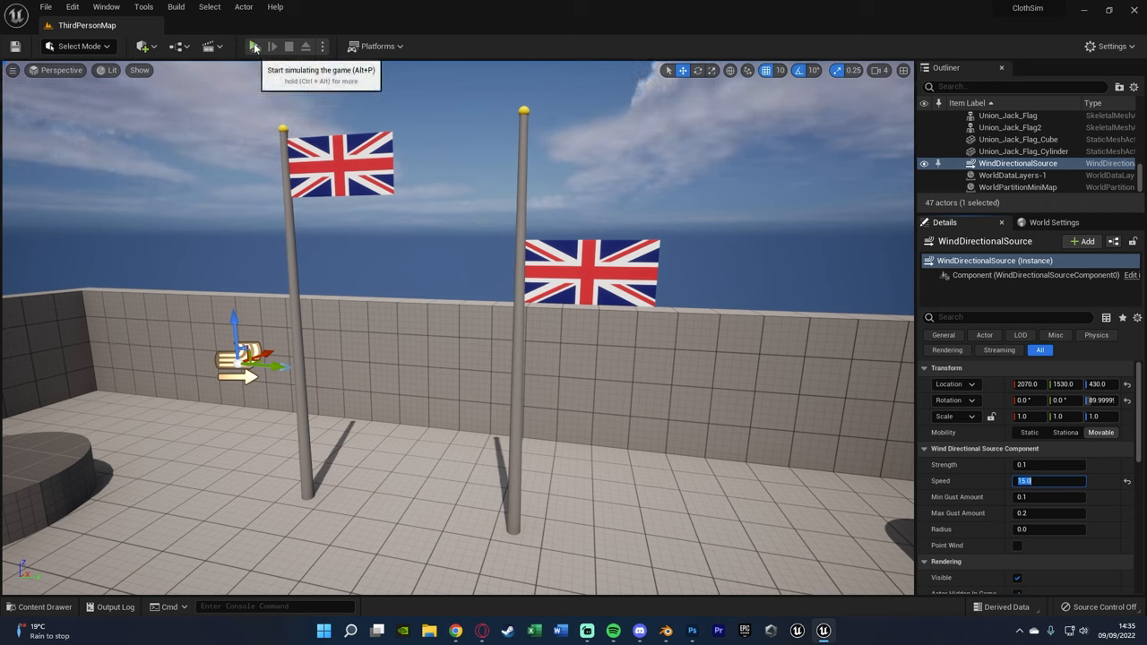
- Test the wind in simulation, adjust its Speed, and rerun so both flags stream out sideways
click(254, 46)
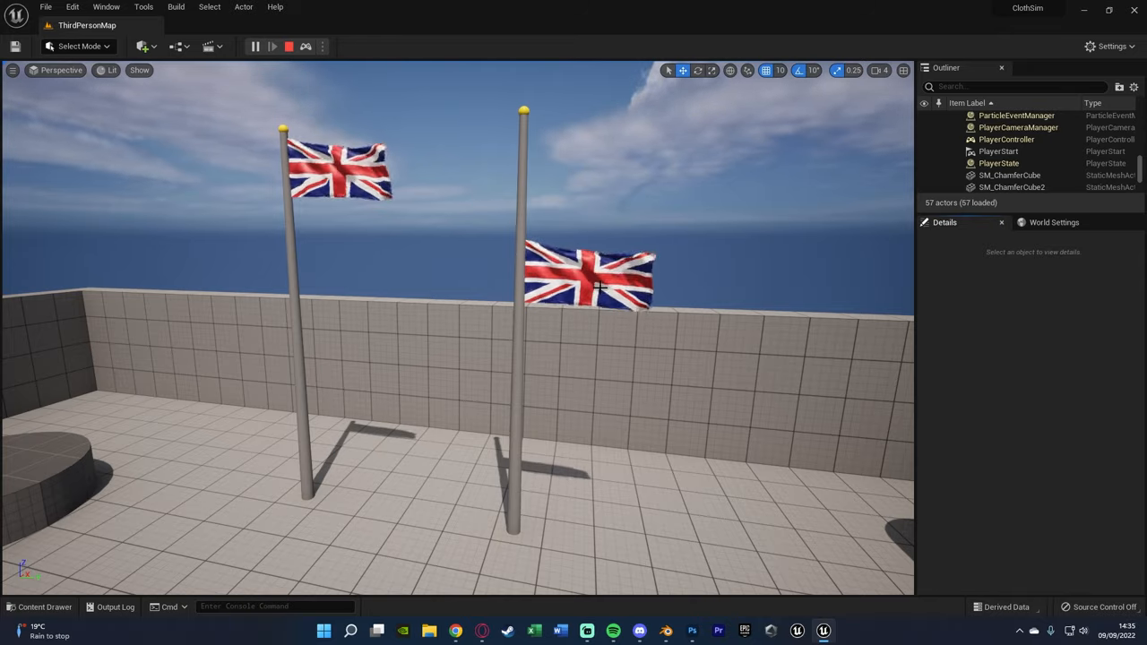
mouse_move(289, 47)
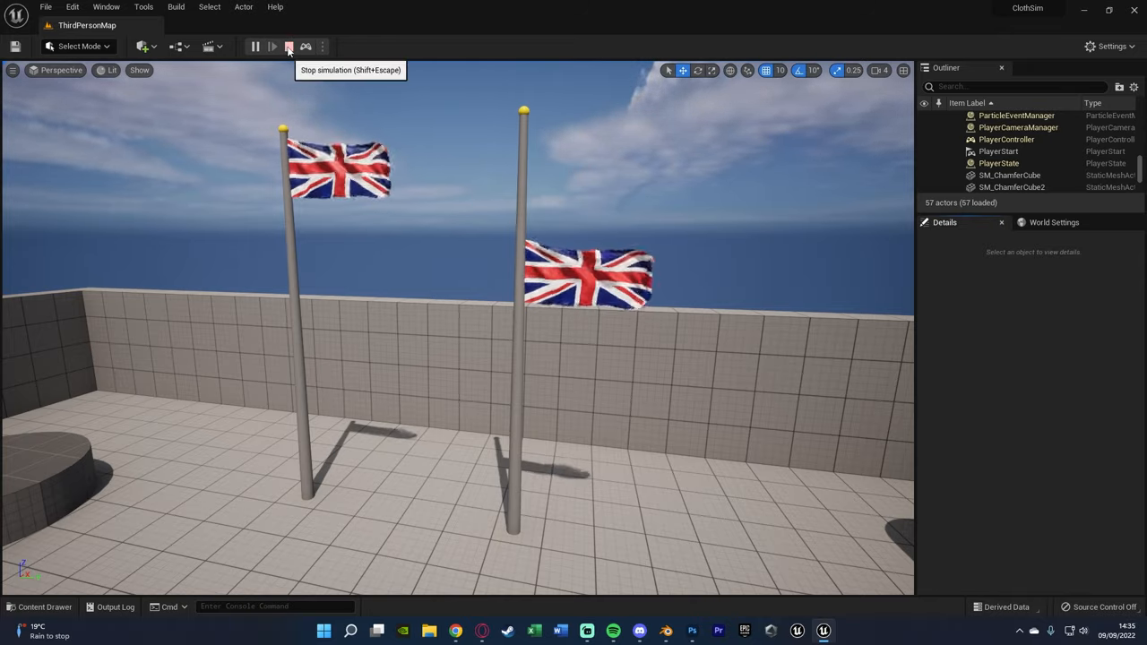
click(289, 46)
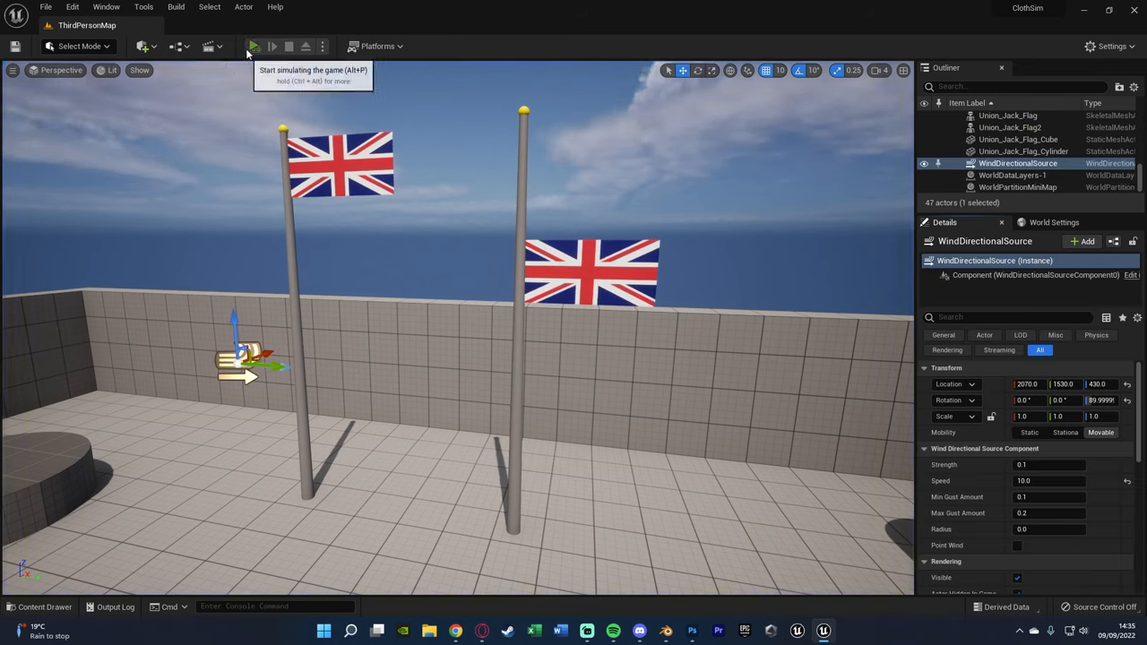
click(254, 47)
text(20)
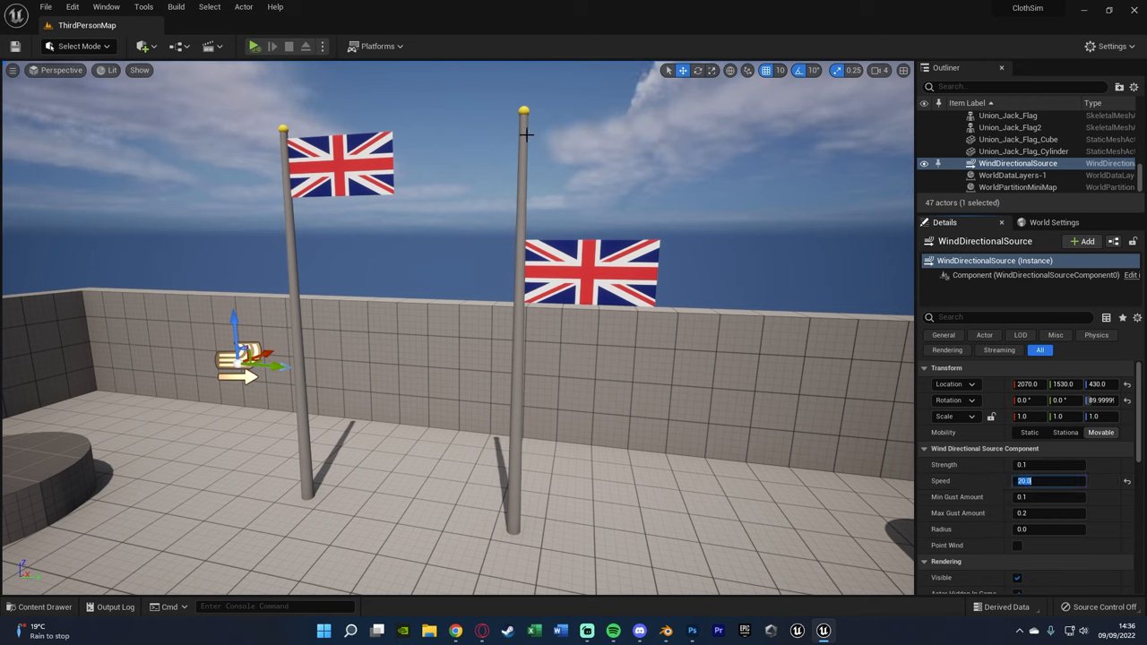
click(254, 47)
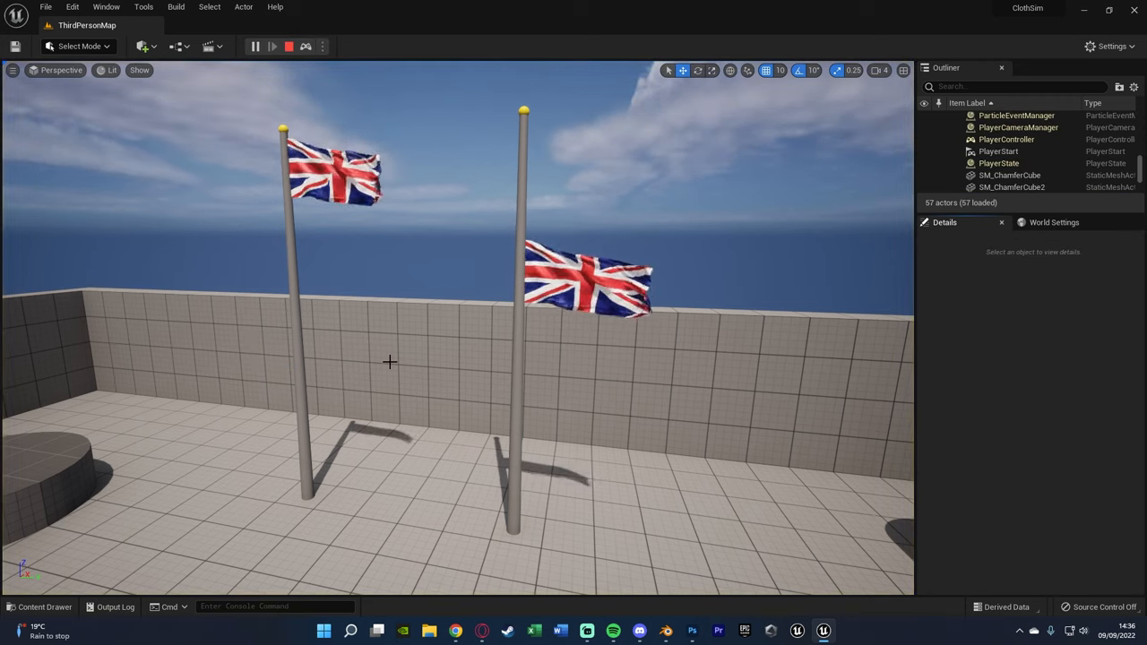